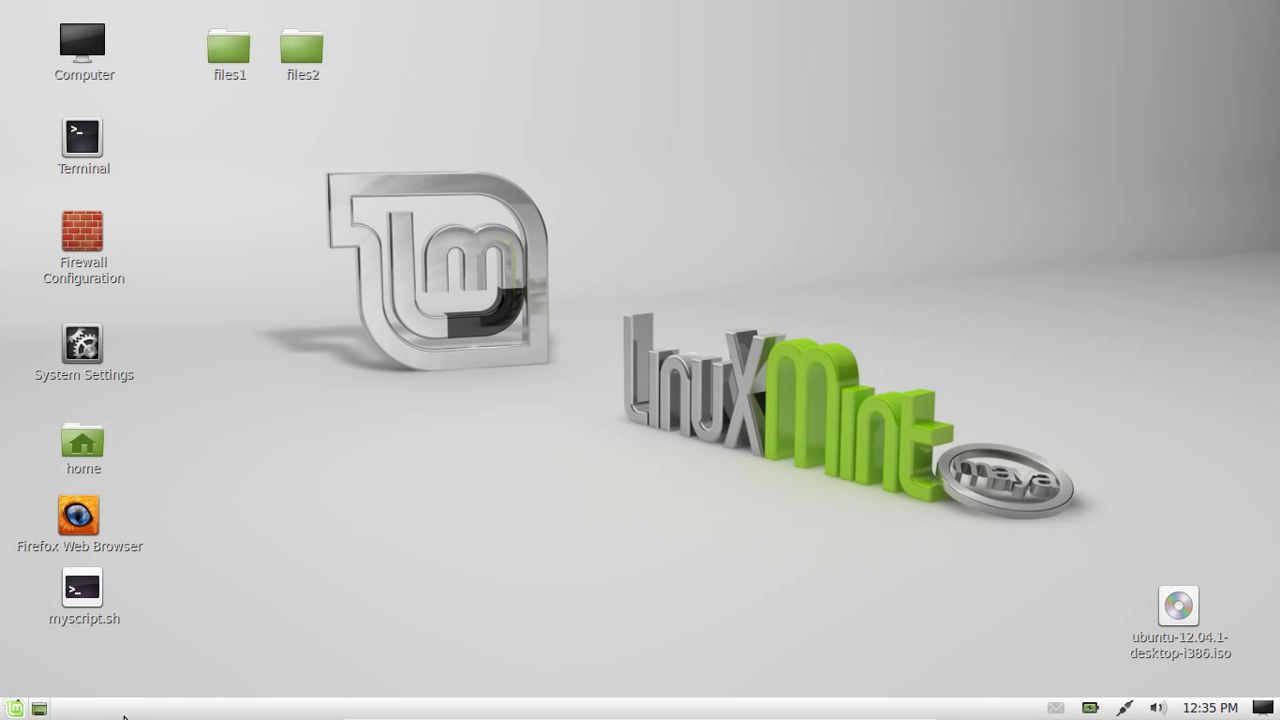
mouse_move(14, 337)
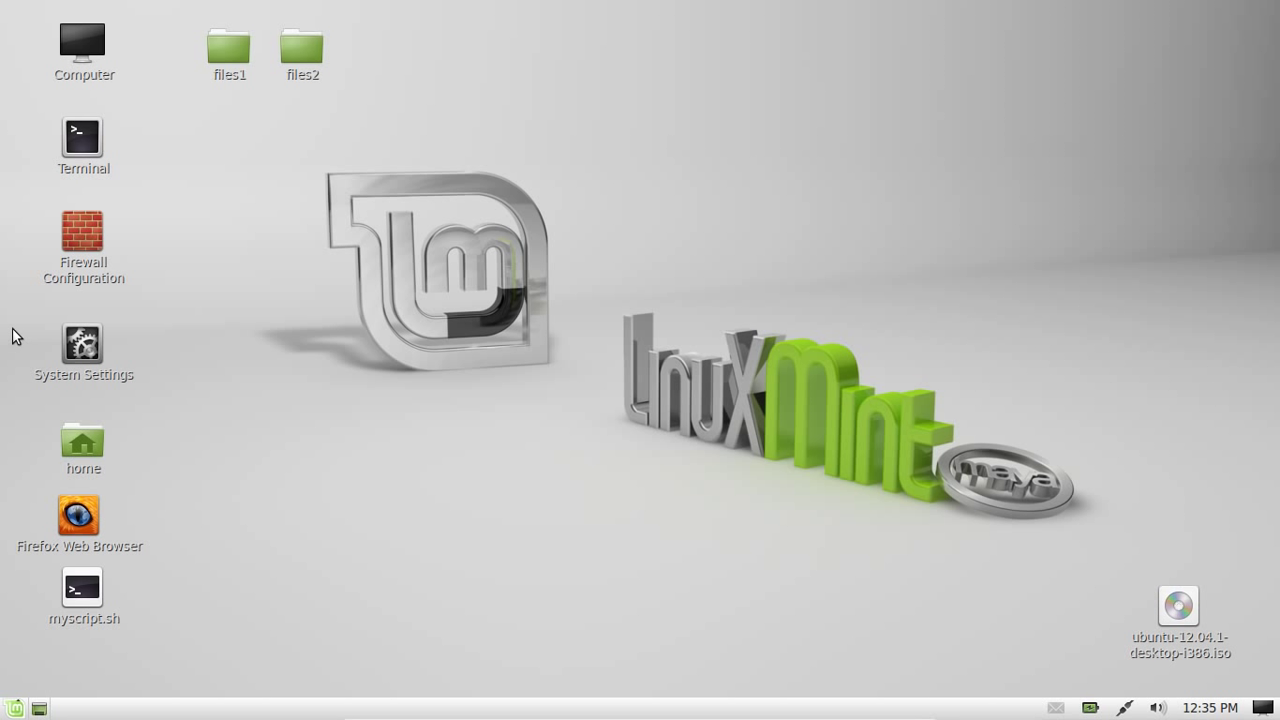
- Run 'sudo apt-get install unetbootin' in Terminal, confirm it's already newest, then close Terminal
double_click(83, 137)
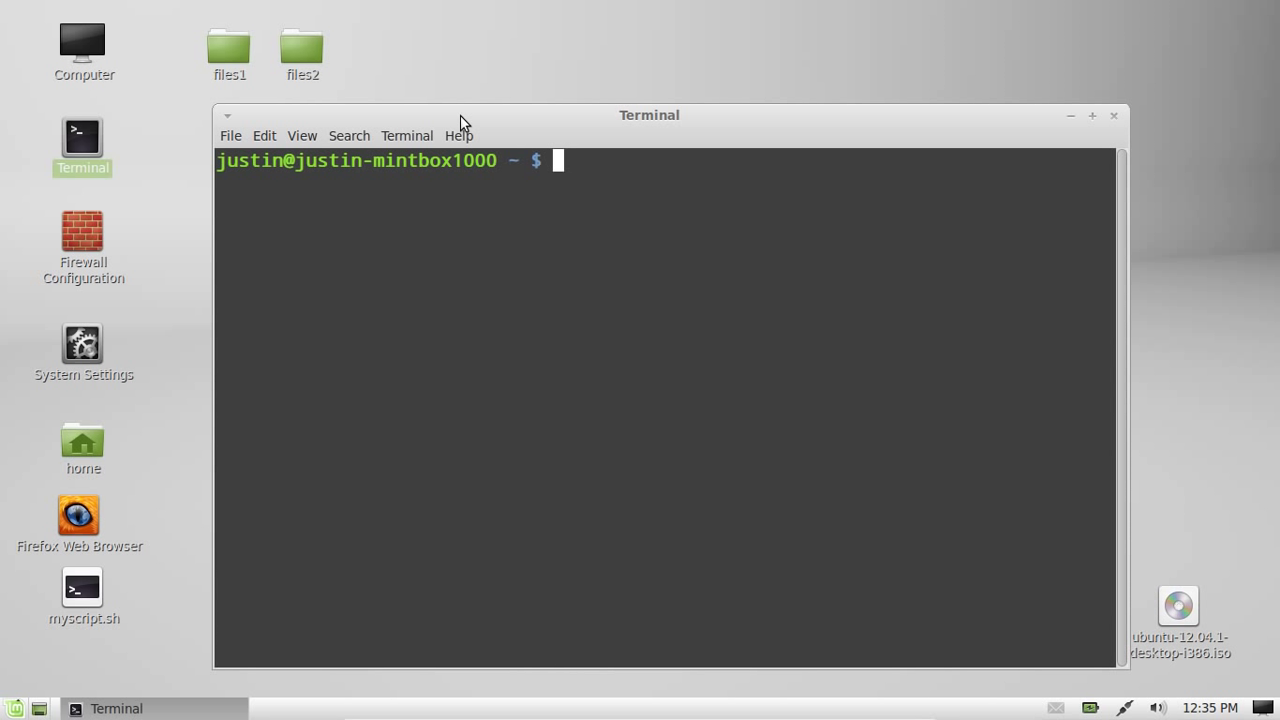
text(sudo apt-get)
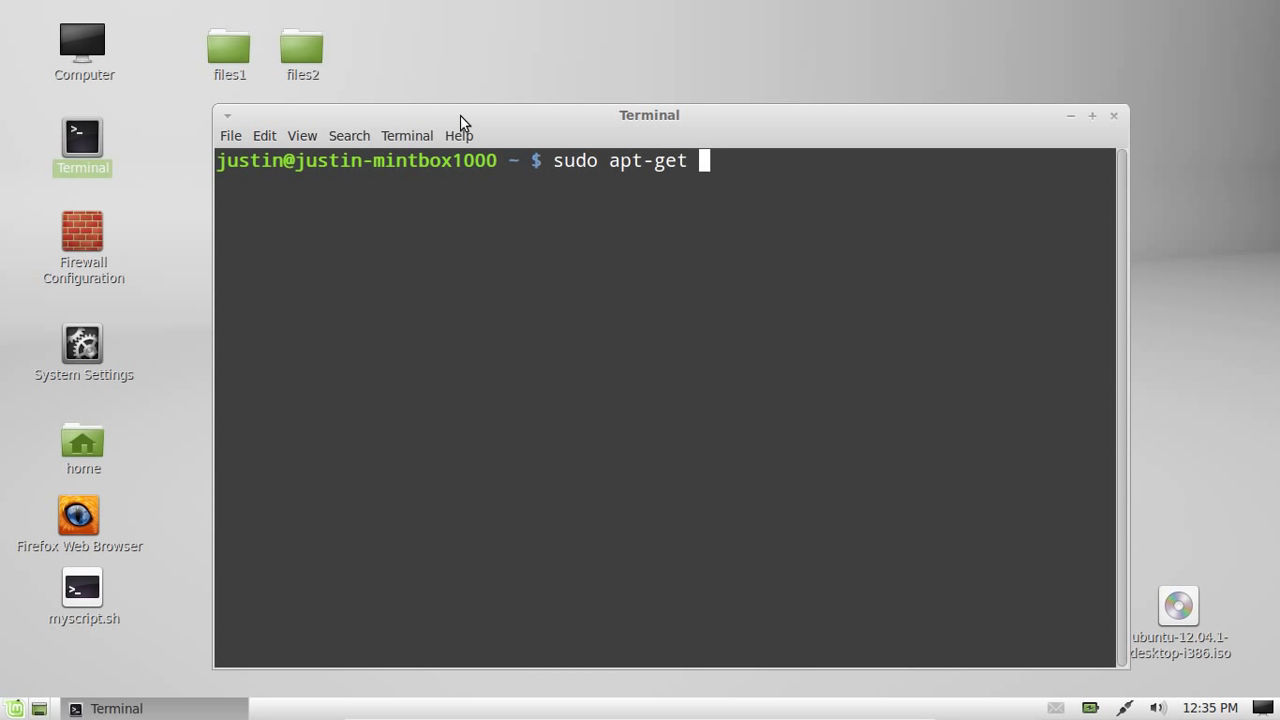
text(install u)
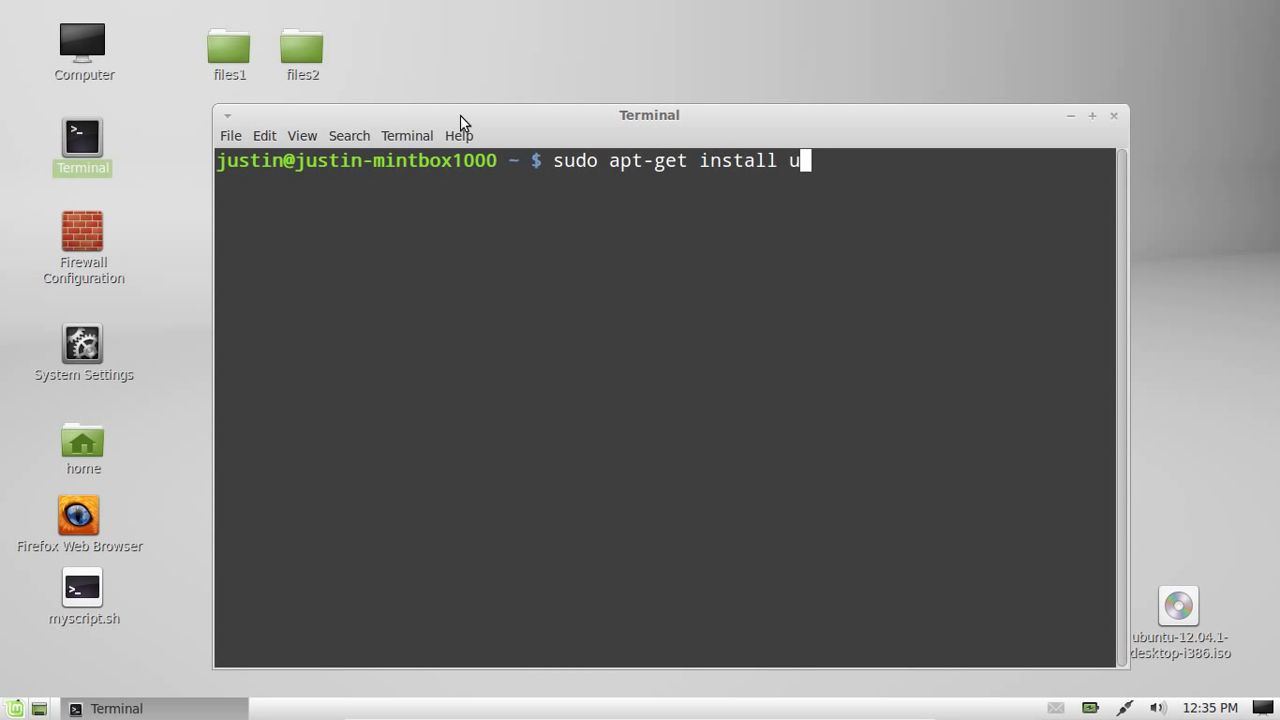
text(netbootin)
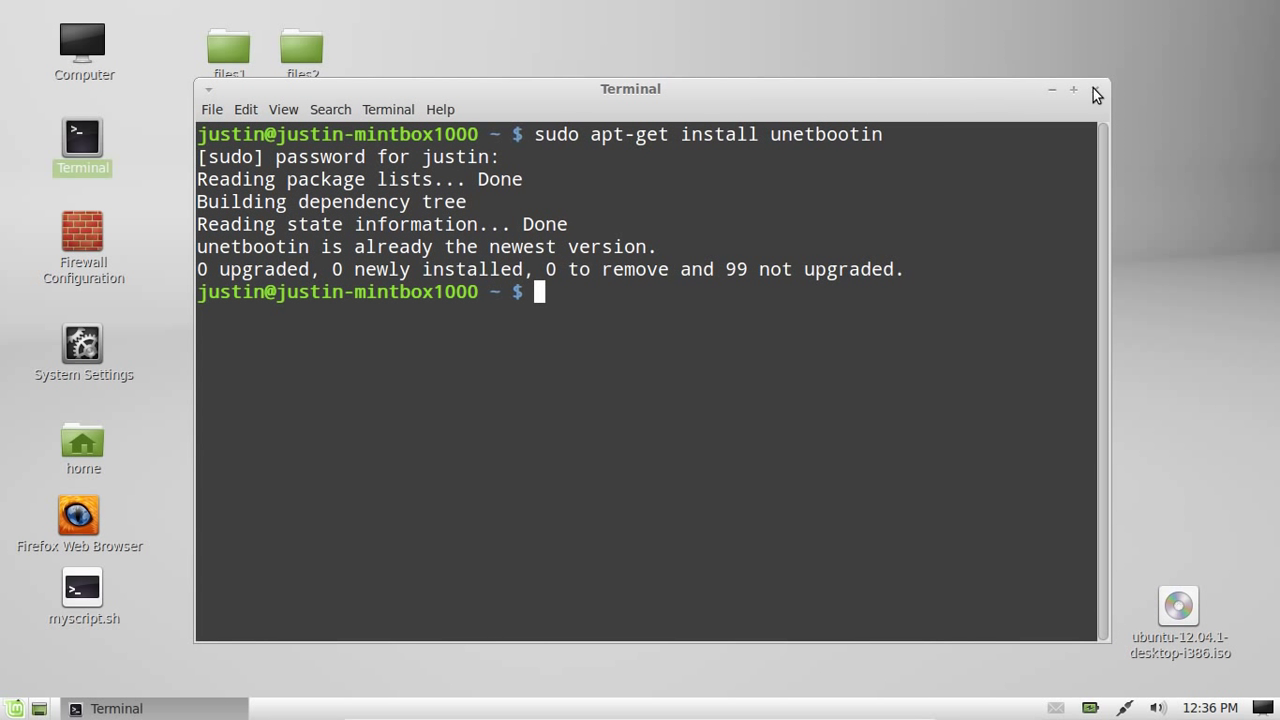
click(1087, 88)
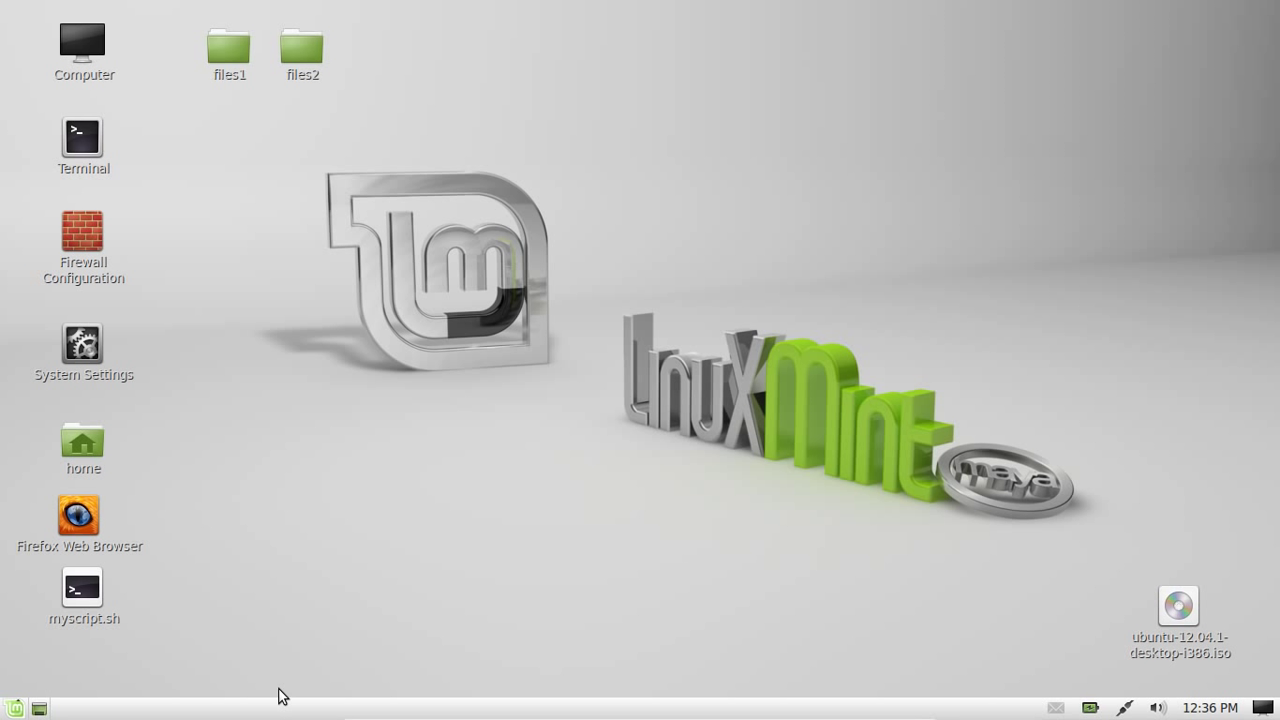
mouse_move(589, 290)
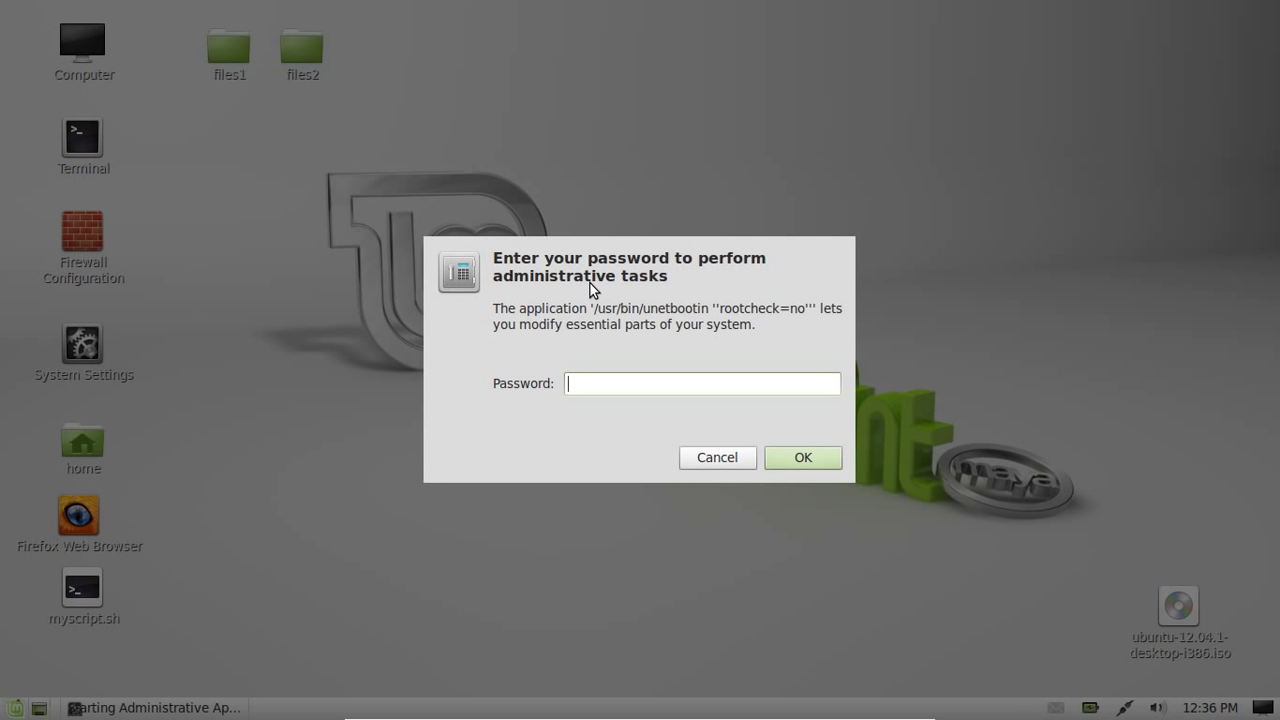
- Confirm the administrator password prompt to launch UNetbootin
click(717, 457)
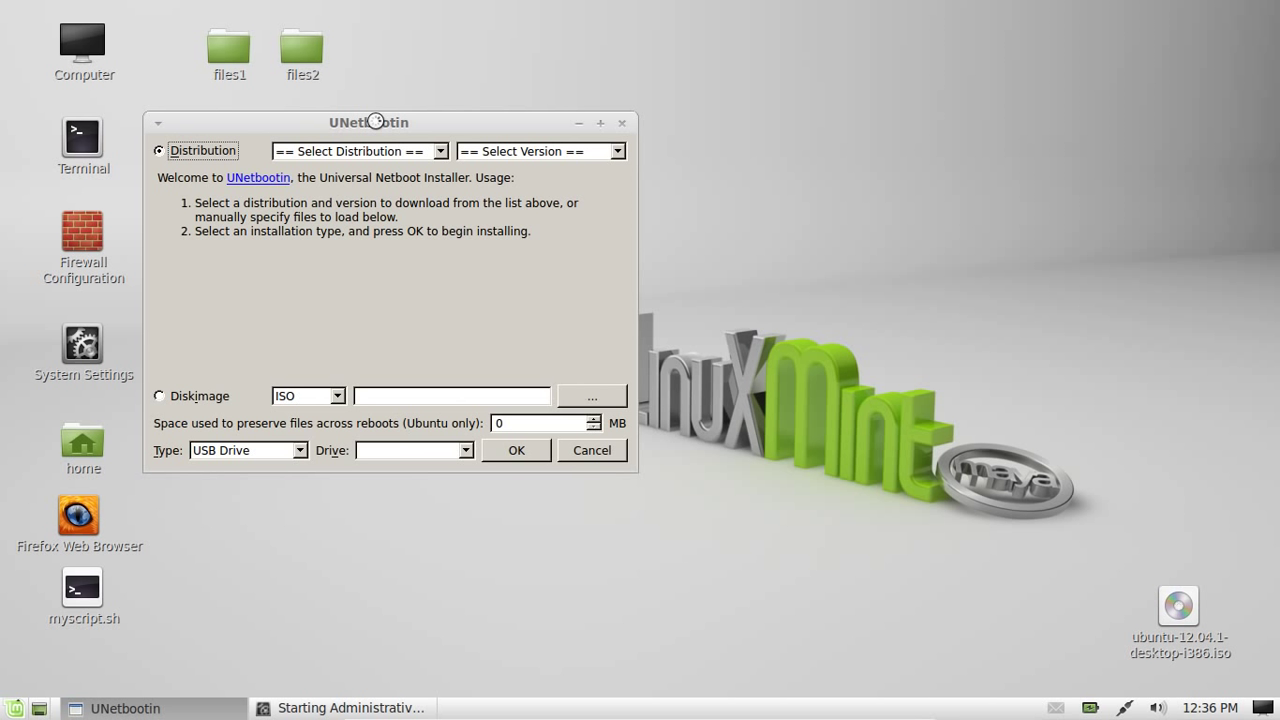
- Center the UNetbootin window and choose Ubuntu with the Daily_Live version
drag(375, 122, 613, 138)
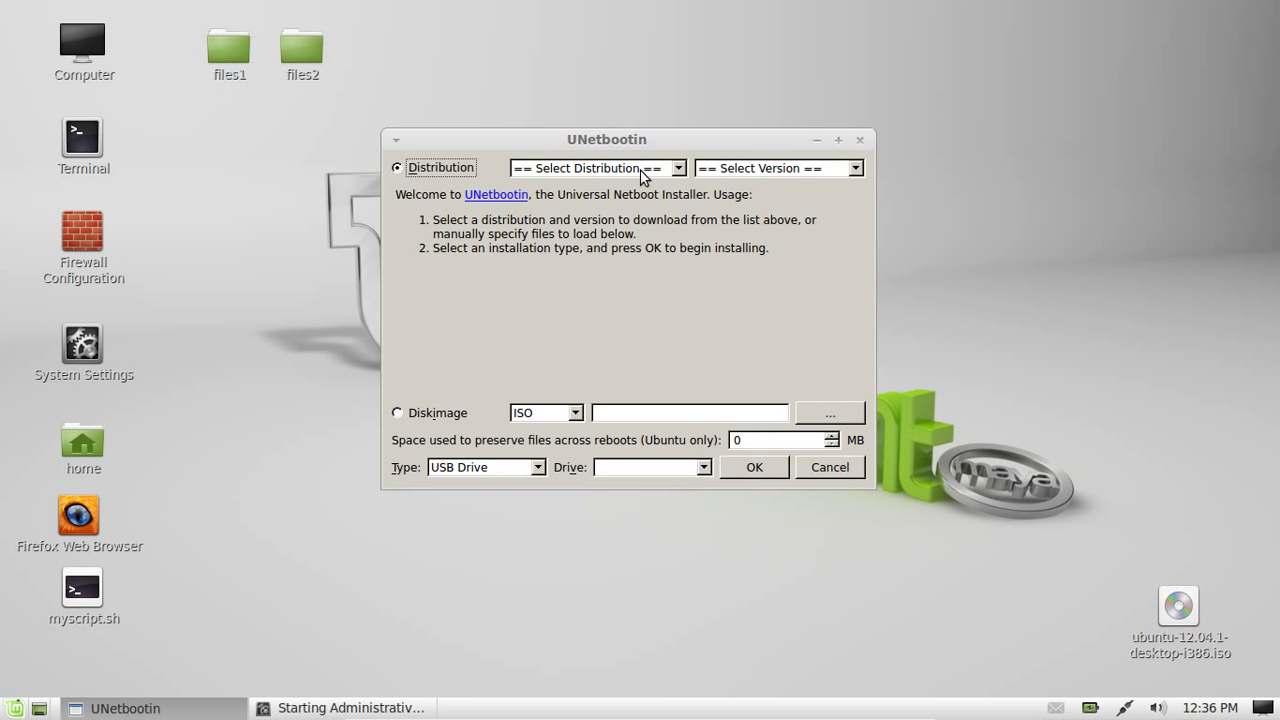
click(677, 167)
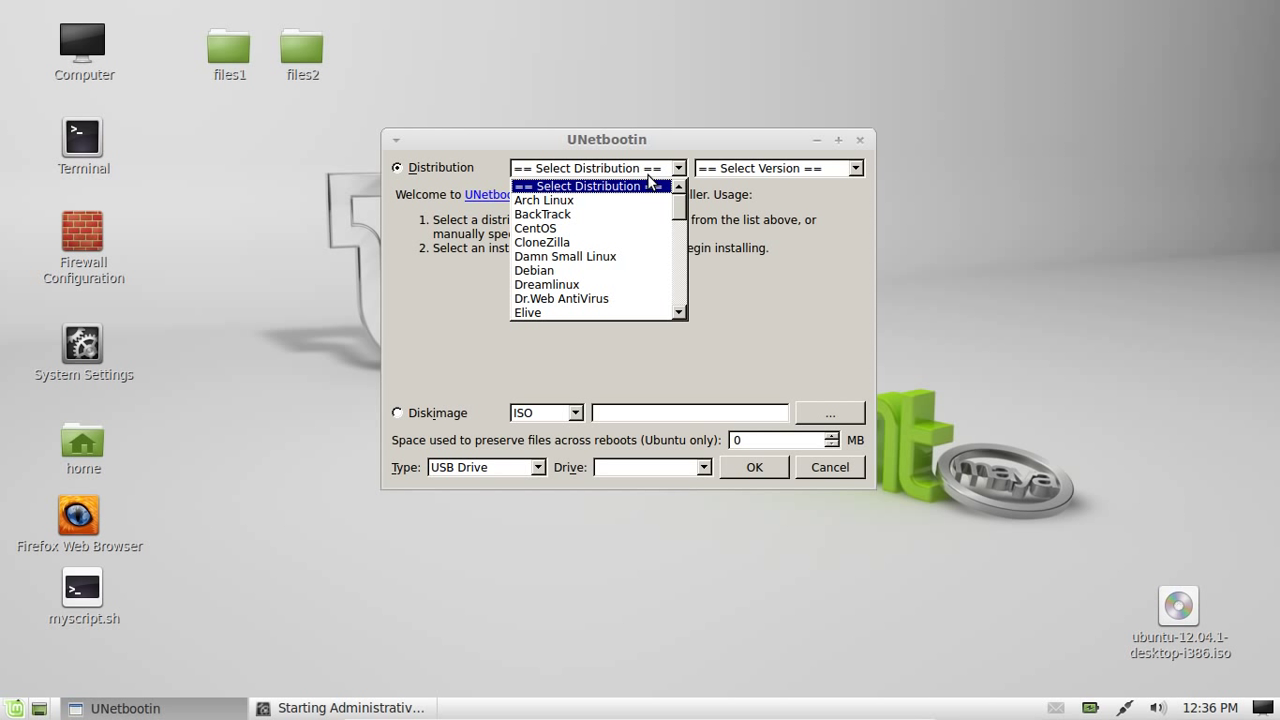
click(598, 167)
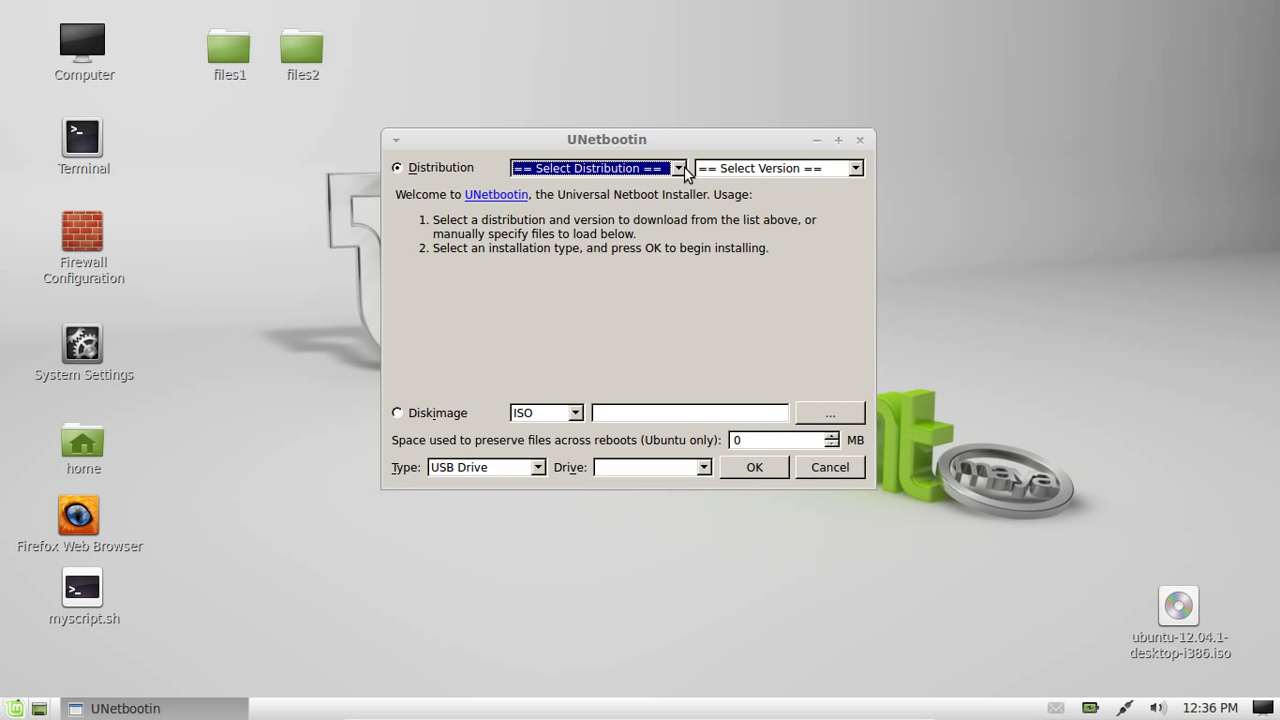
click(680, 167)
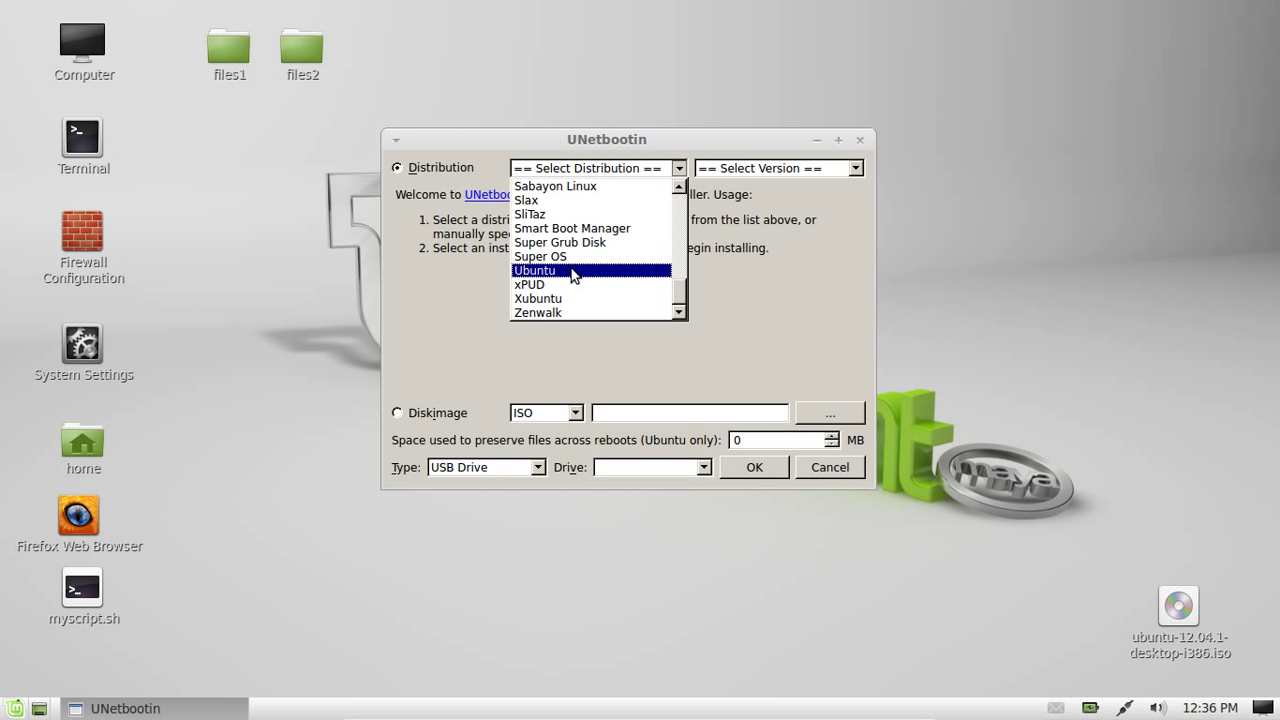
click(540, 256)
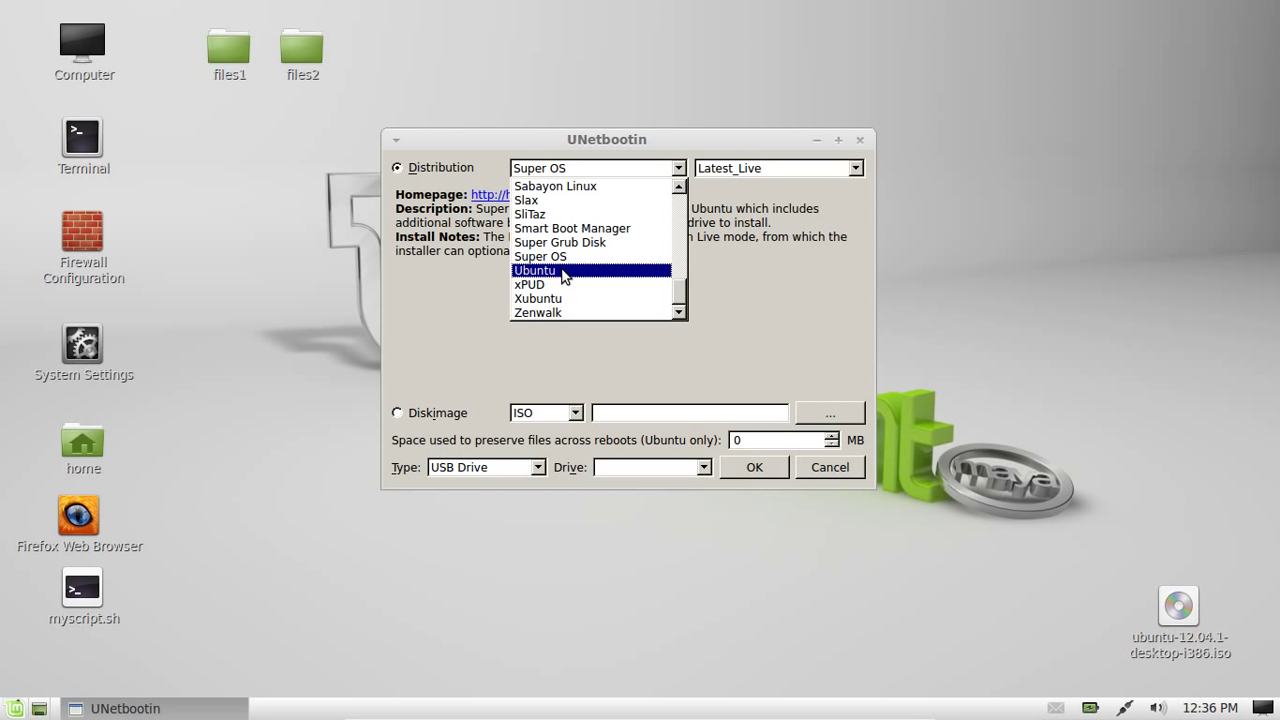
click(534, 270)
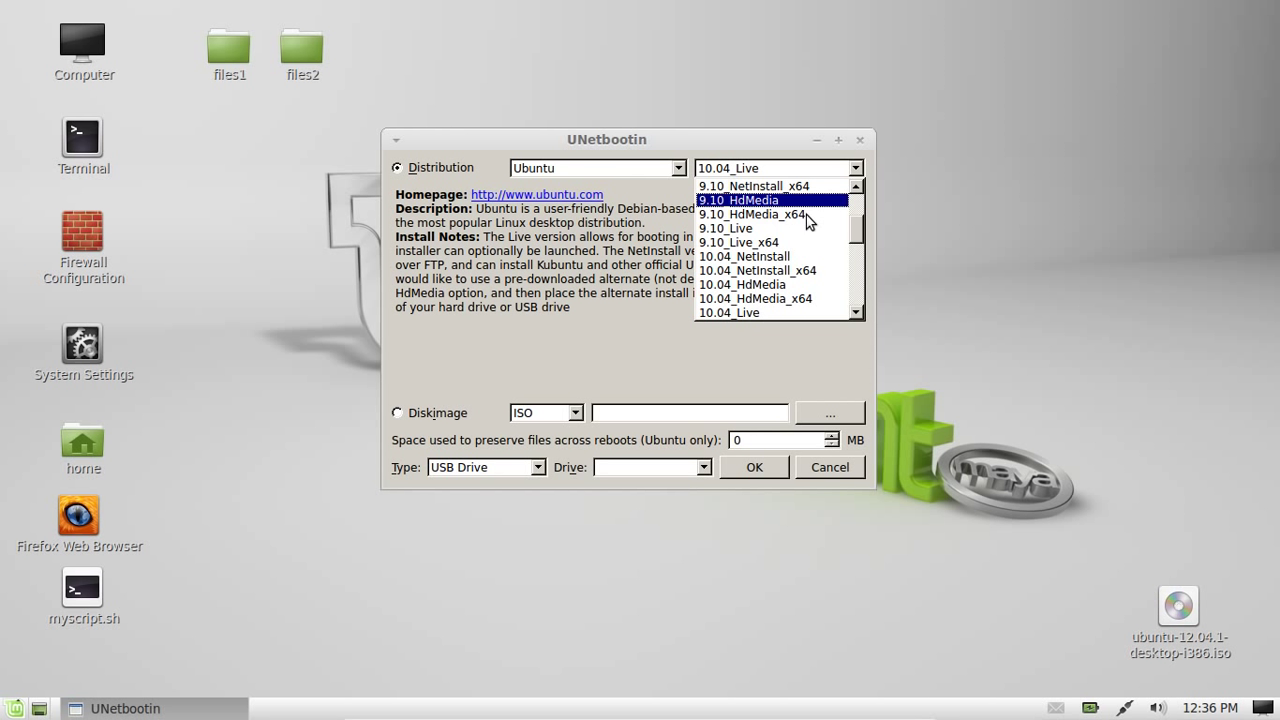
scroll(down, 3)
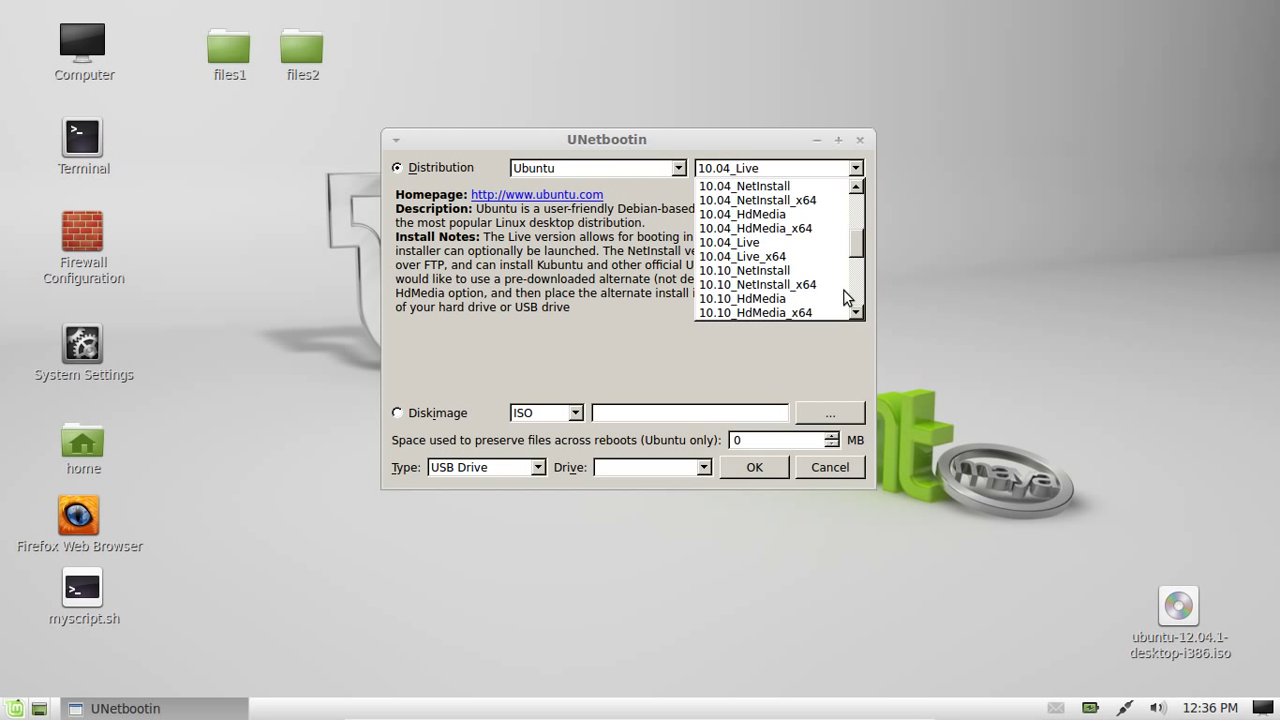
scroll(down, 3)
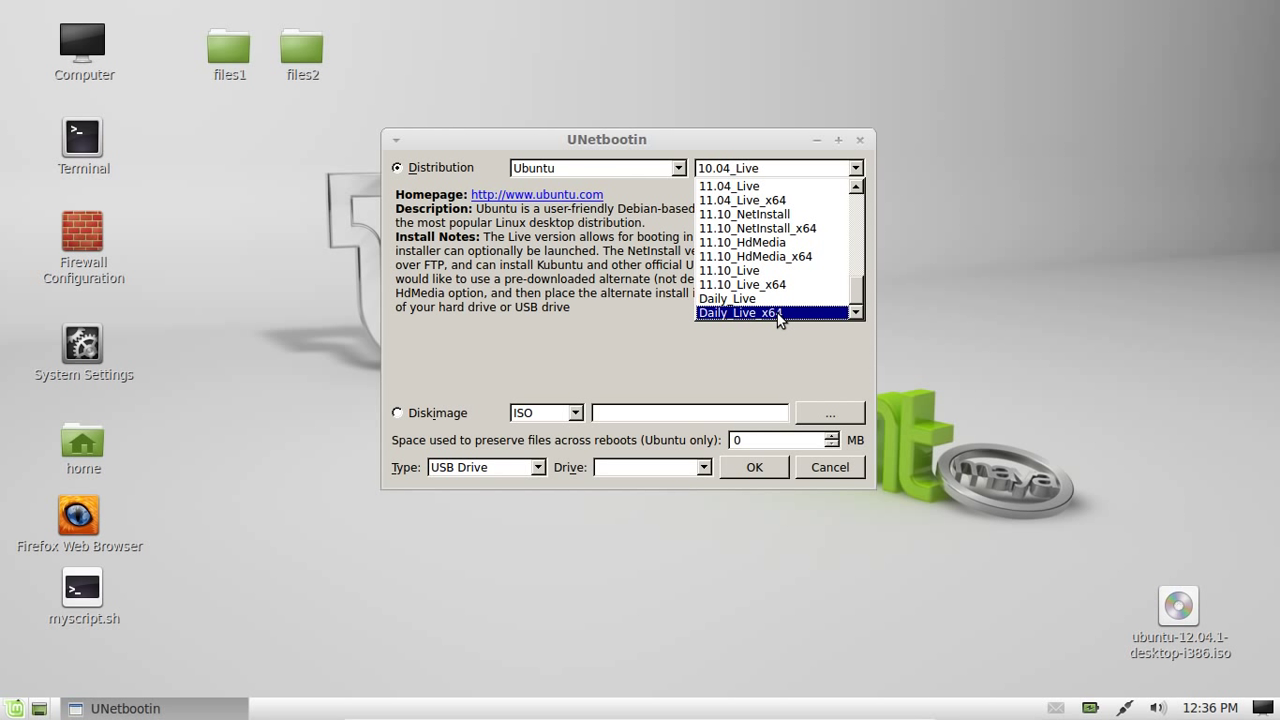
click(727, 298)
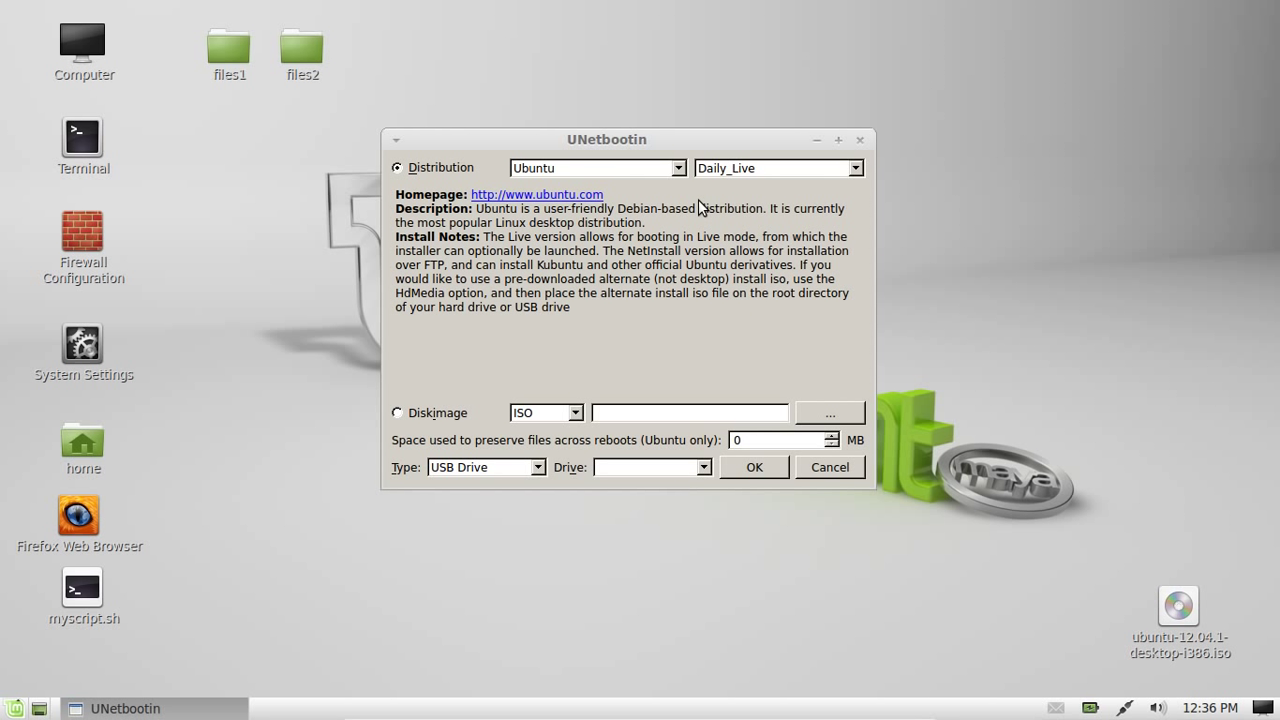
mouse_move(548, 474)
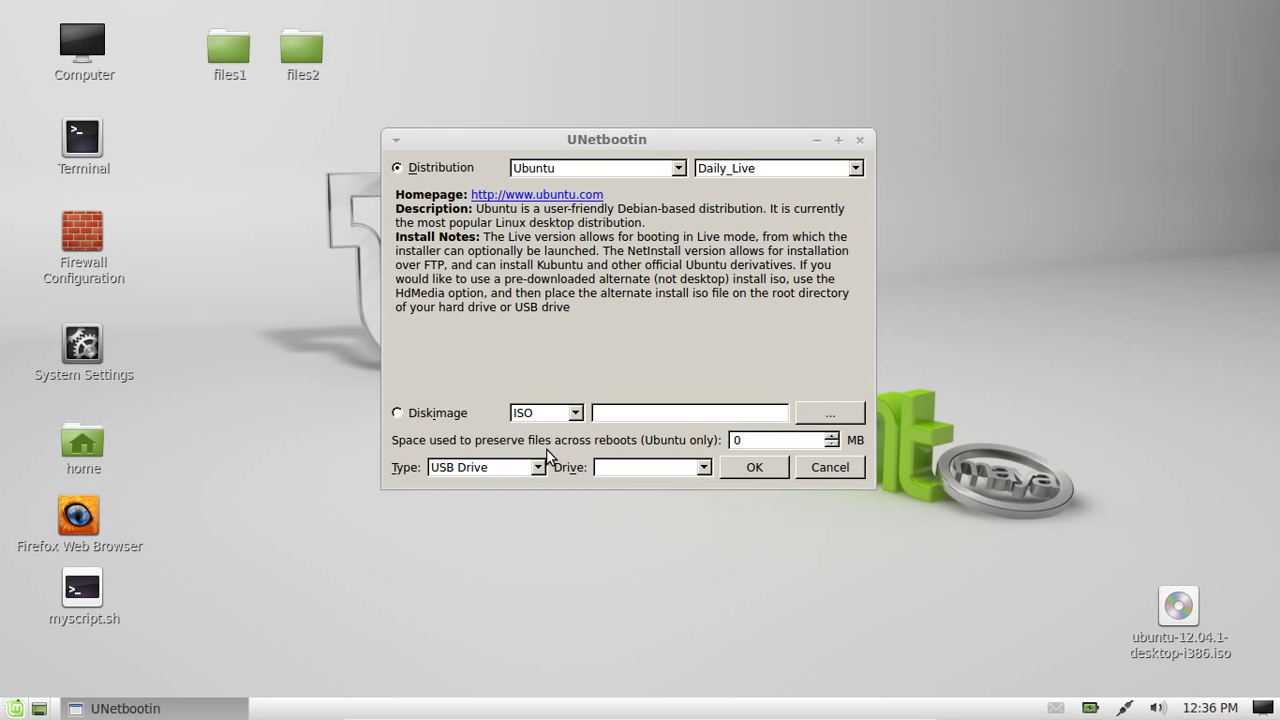
mouse_move(445, 424)
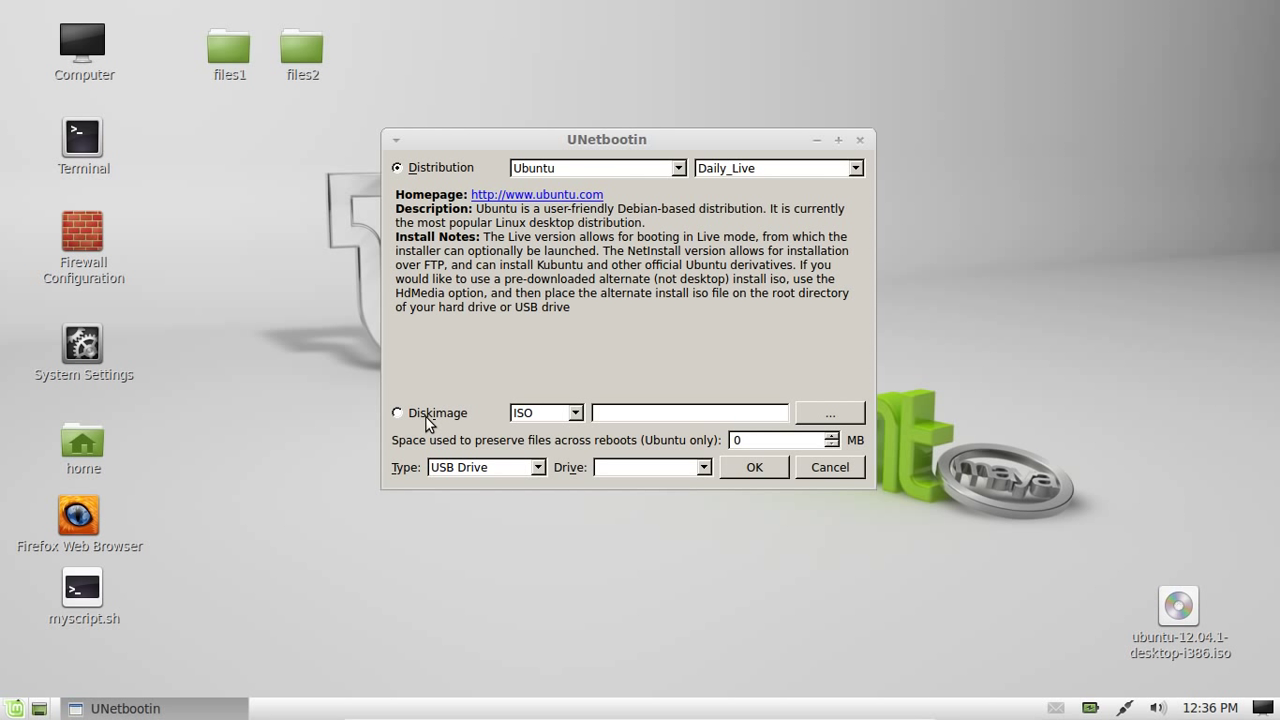
mouse_move(473, 425)
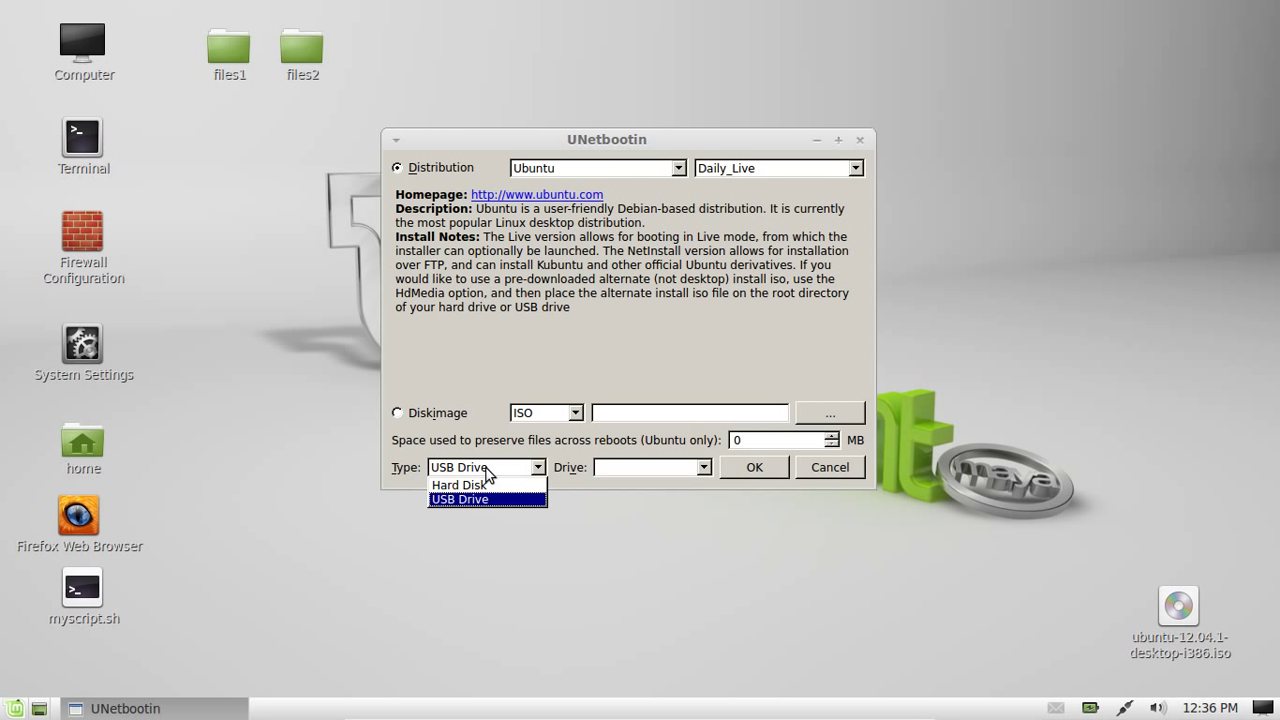
- Set the target Type to USB Drive, retrying after it briefly showed Hard Disk
click(460, 485)
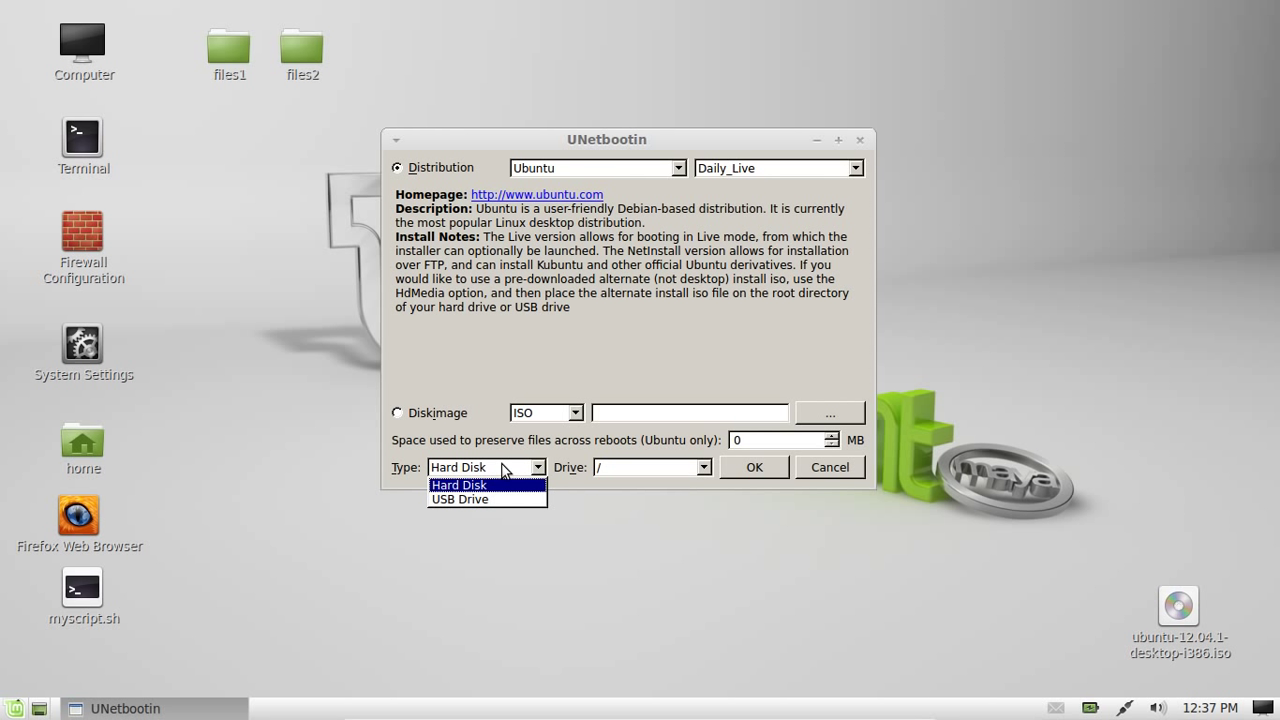
mouse_move(462, 499)
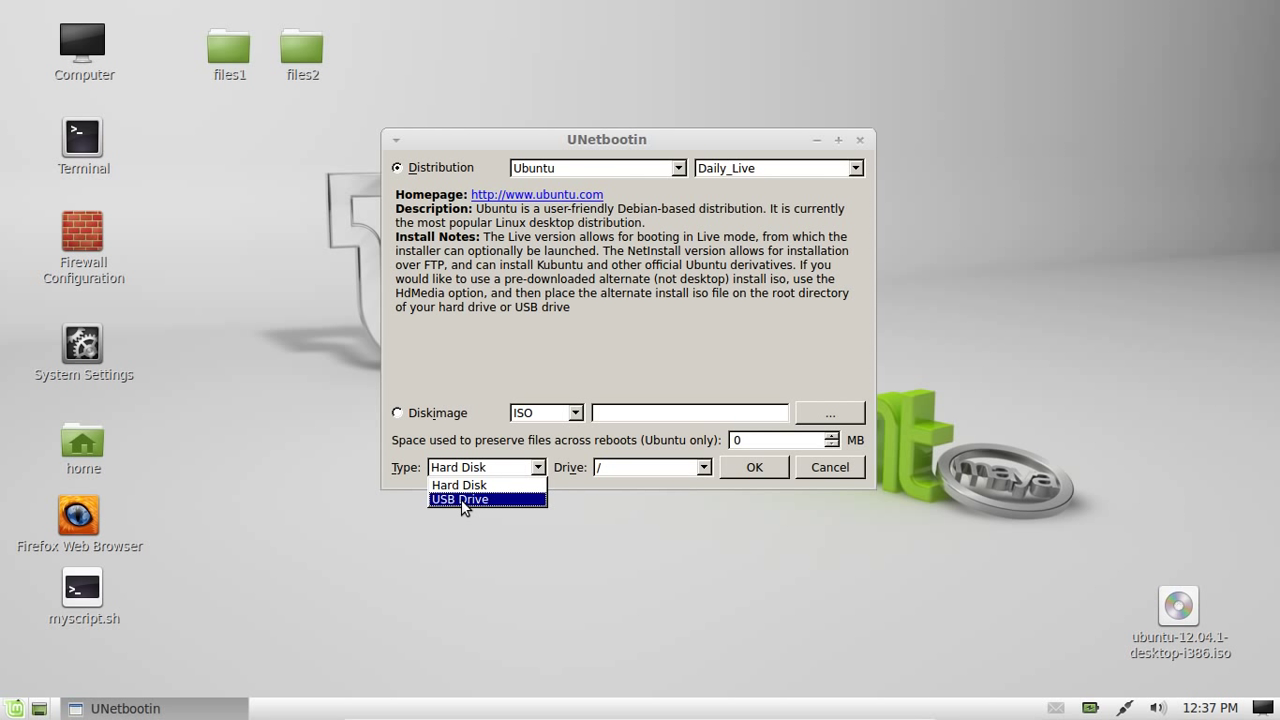
click(471, 499)
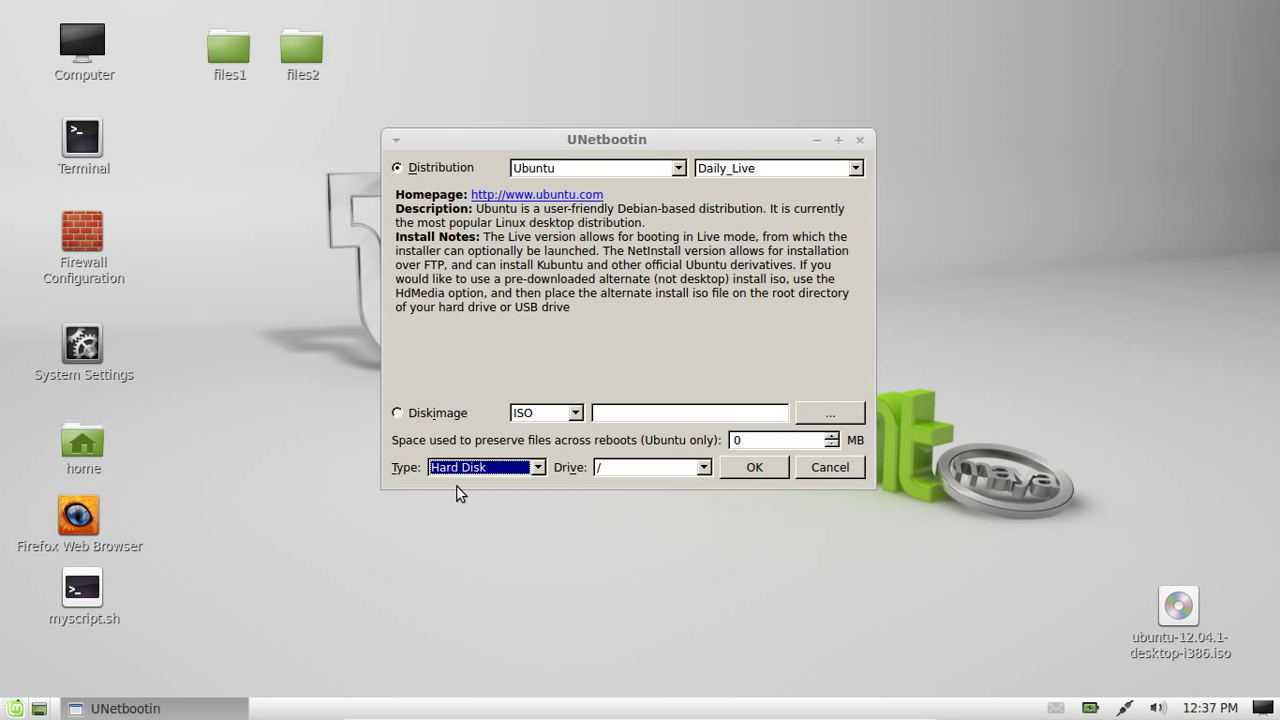
mouse_move(470, 475)
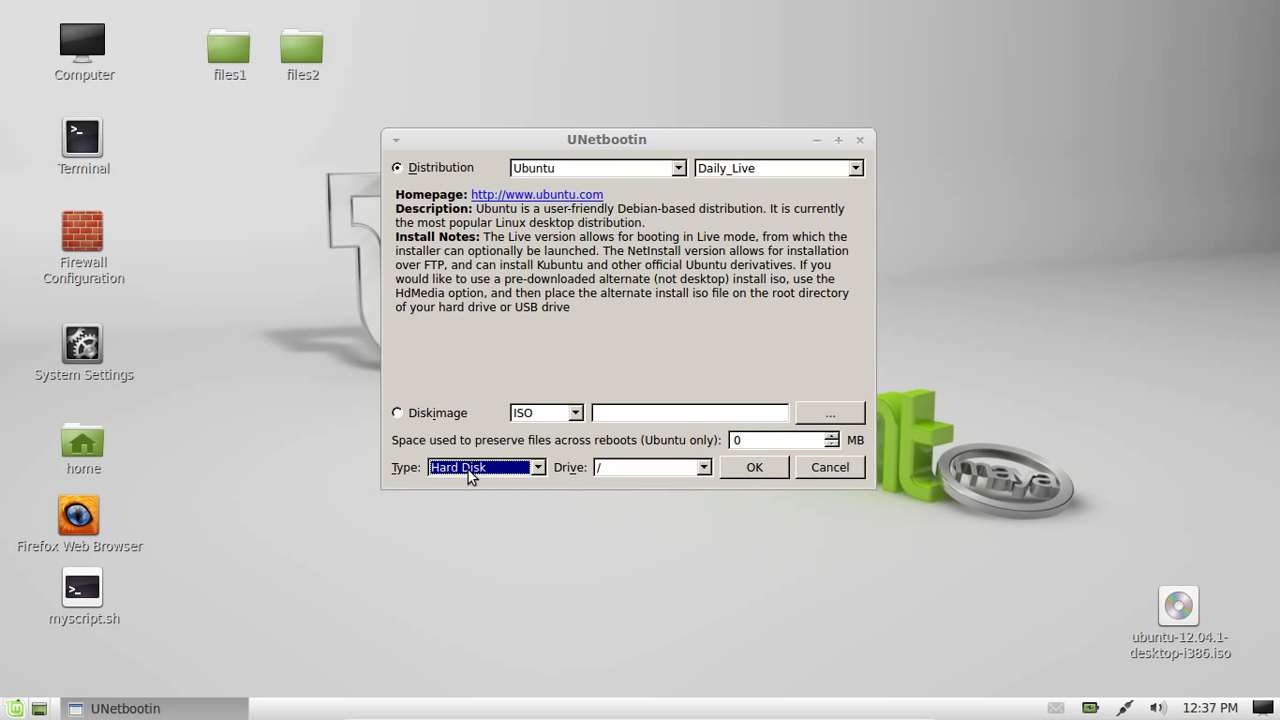
click(535, 467)
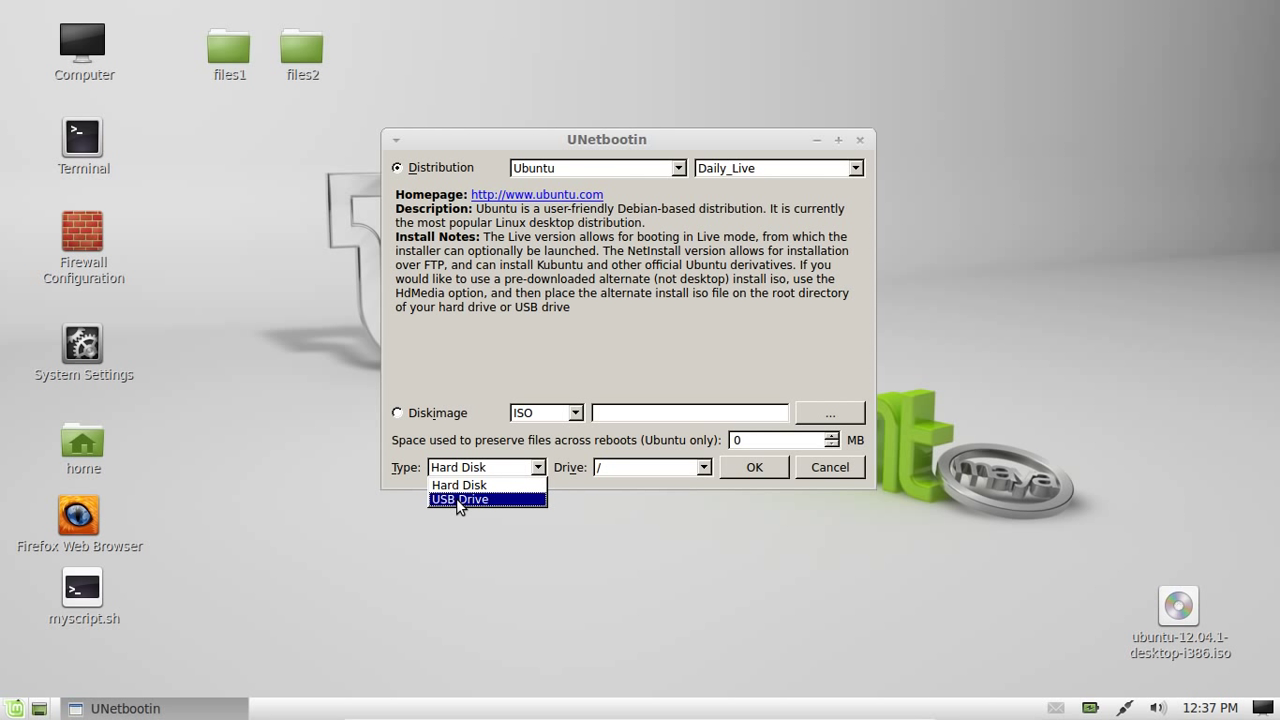
click(468, 499)
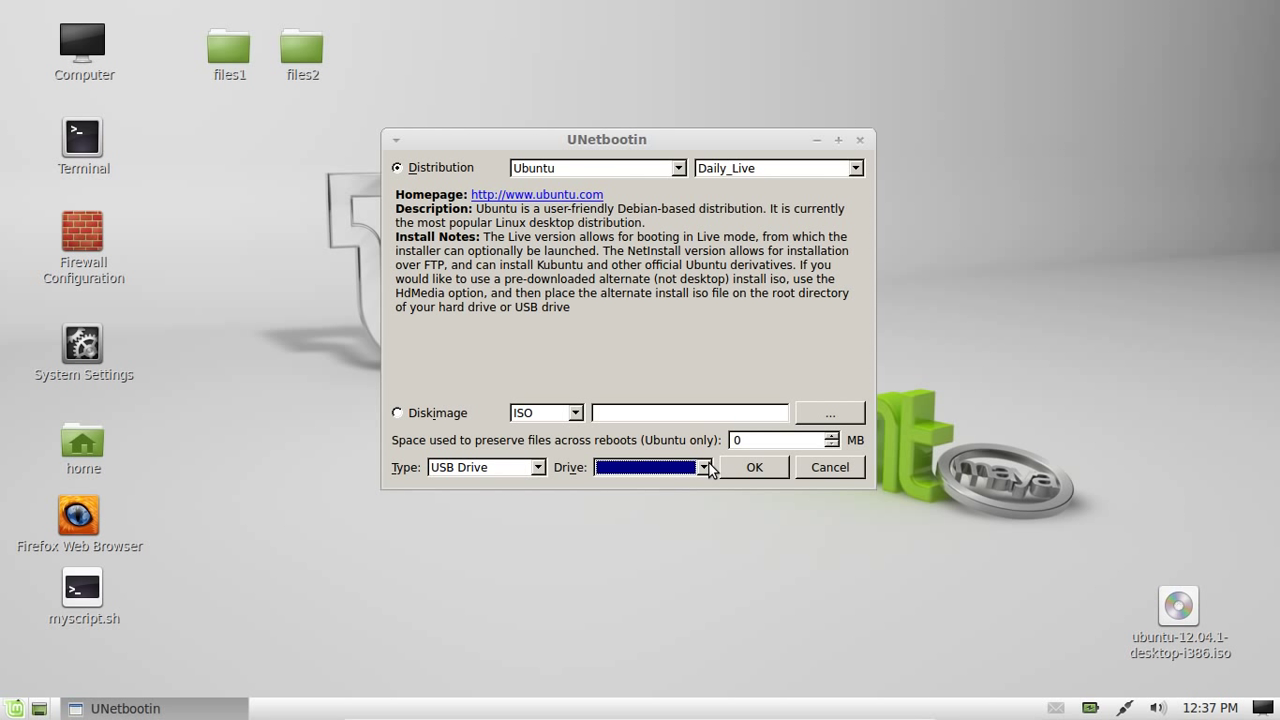
mouse_move(705, 469)
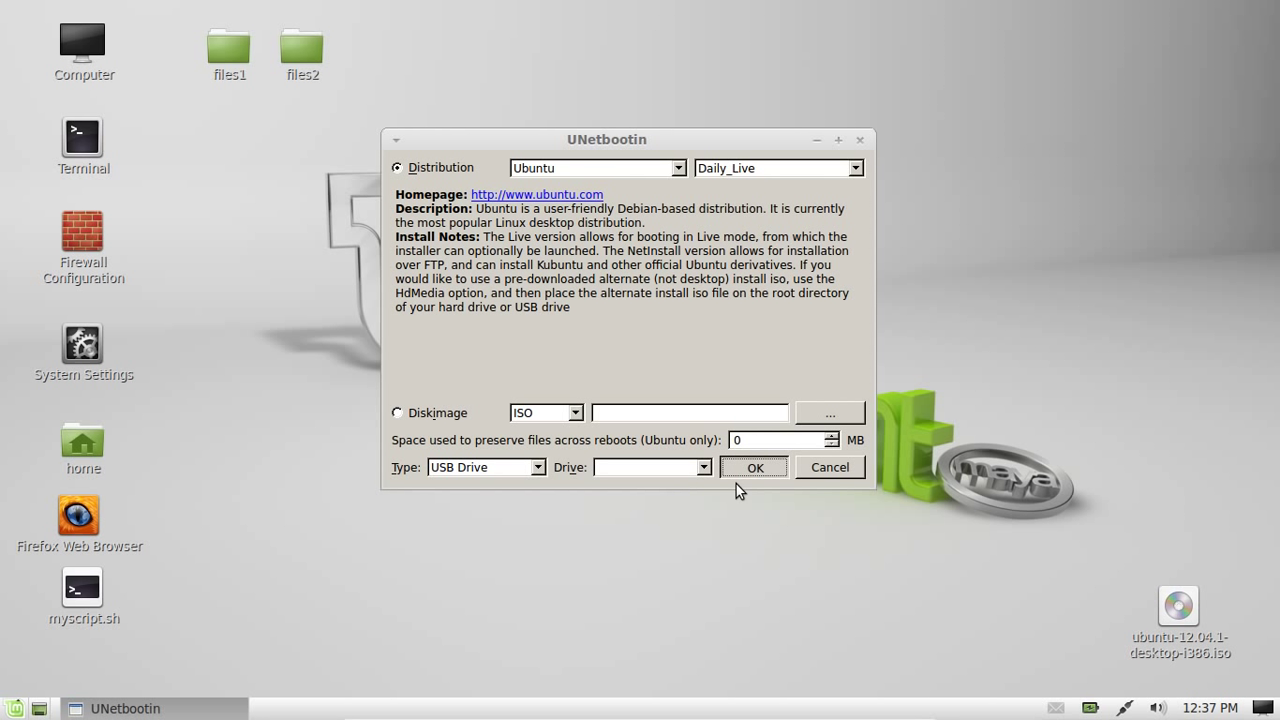
mouse_move(720, 507)
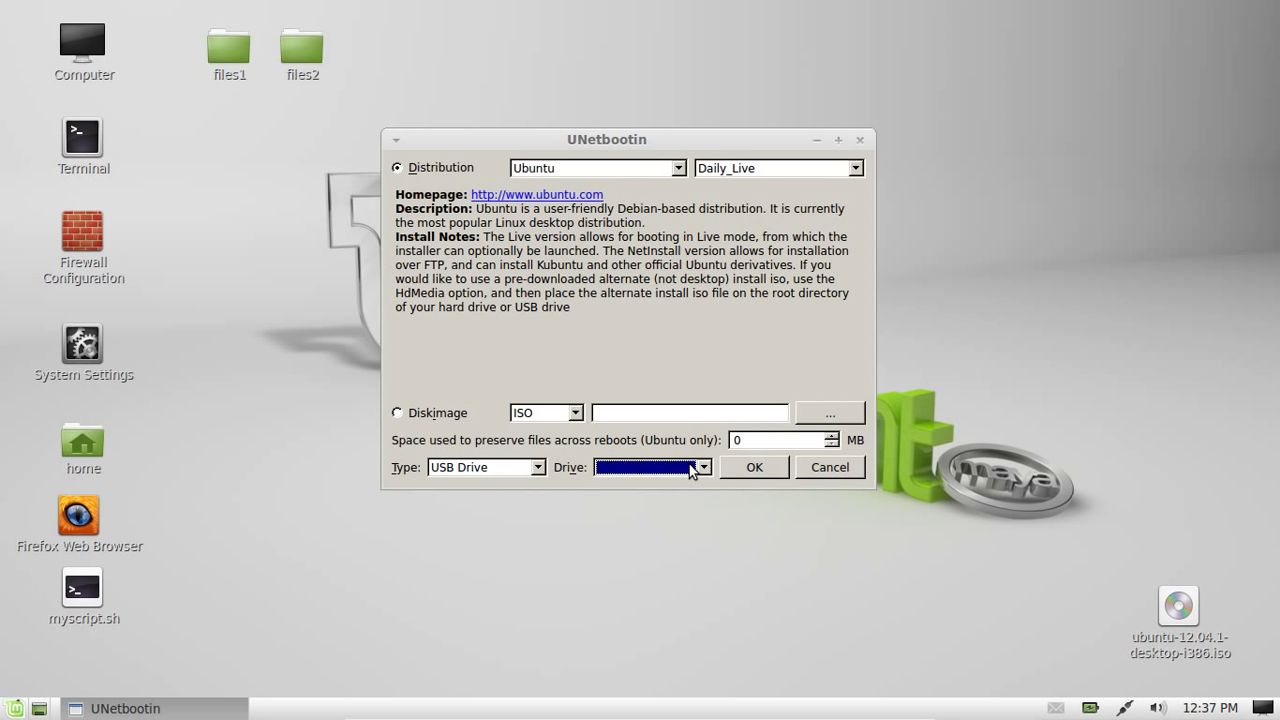
mouse_move(670, 471)
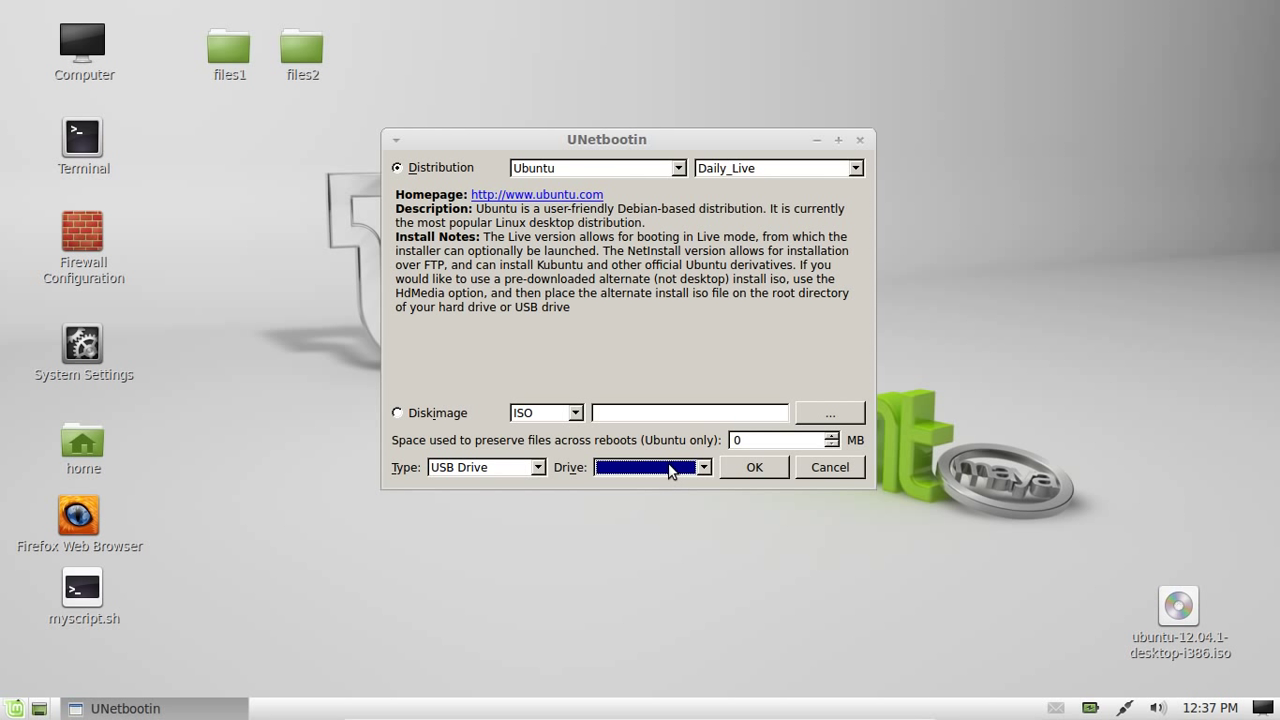
mouse_move(655, 519)
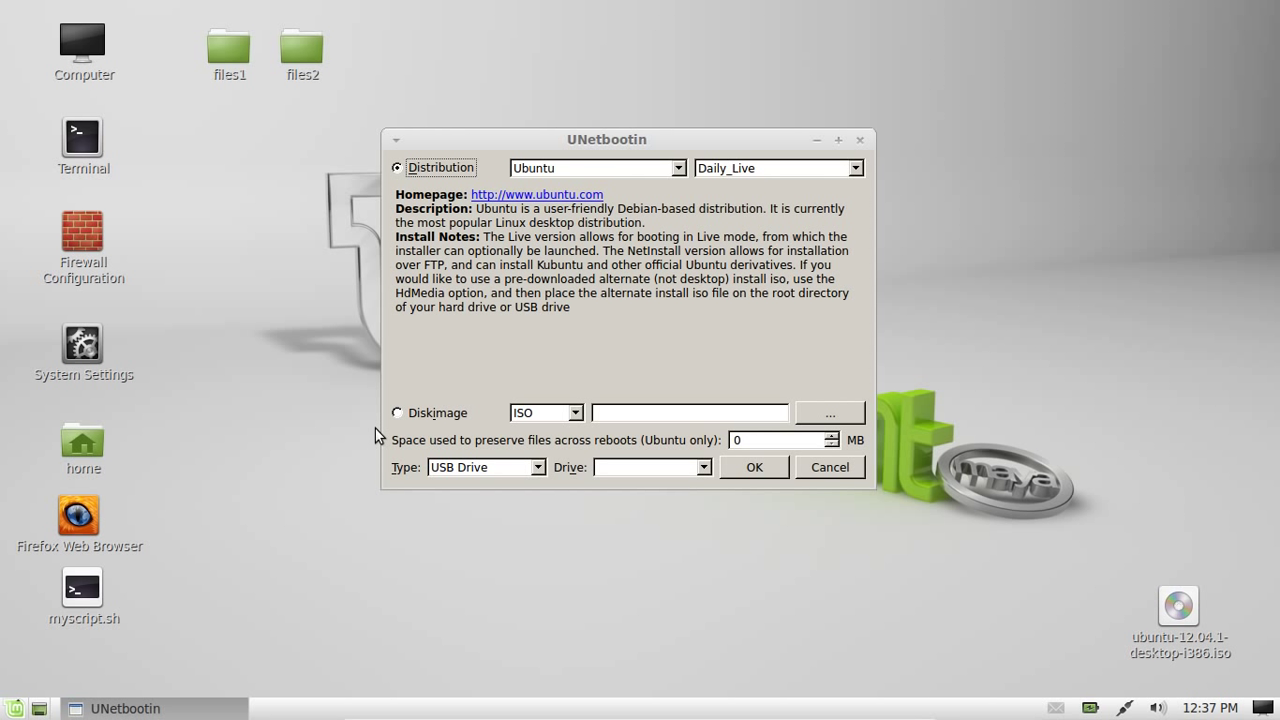
- Select Diskimage and load ubuntu-12.04.1-desktop-i386.iso from the Desktop folder
click(396, 412)
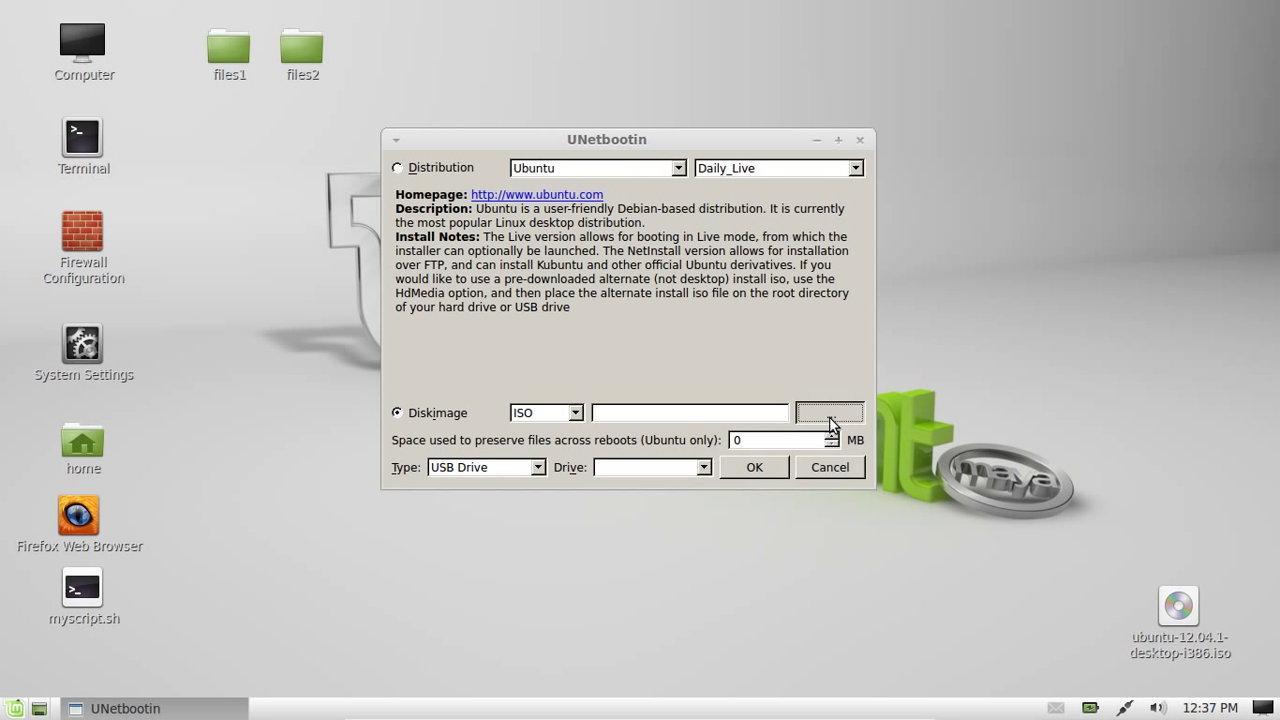
click(829, 412)
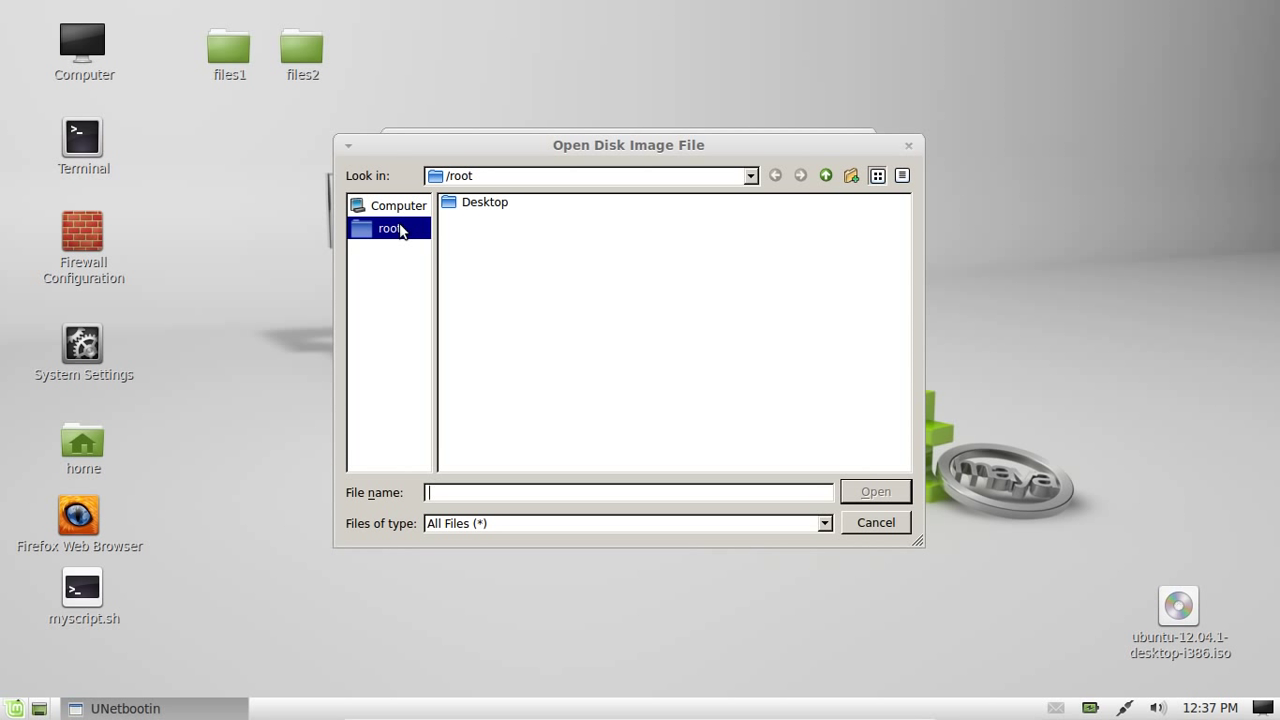
click(396, 205)
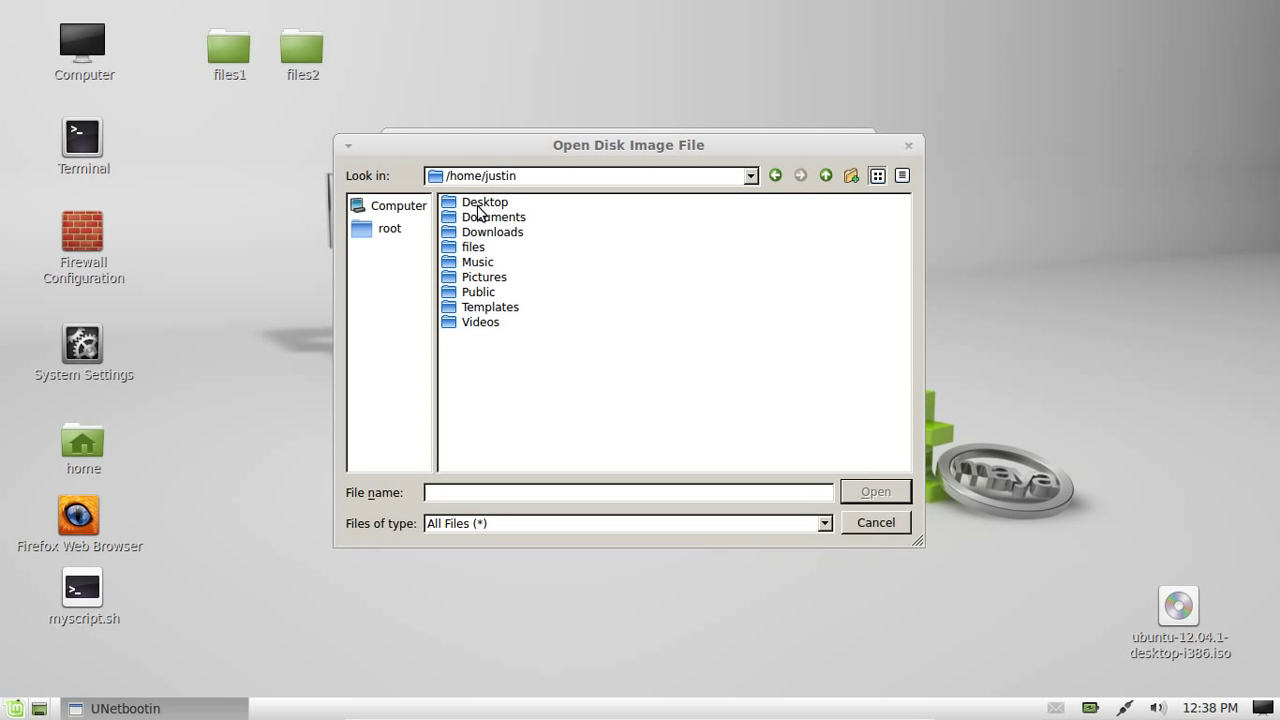
double_click(486, 201)
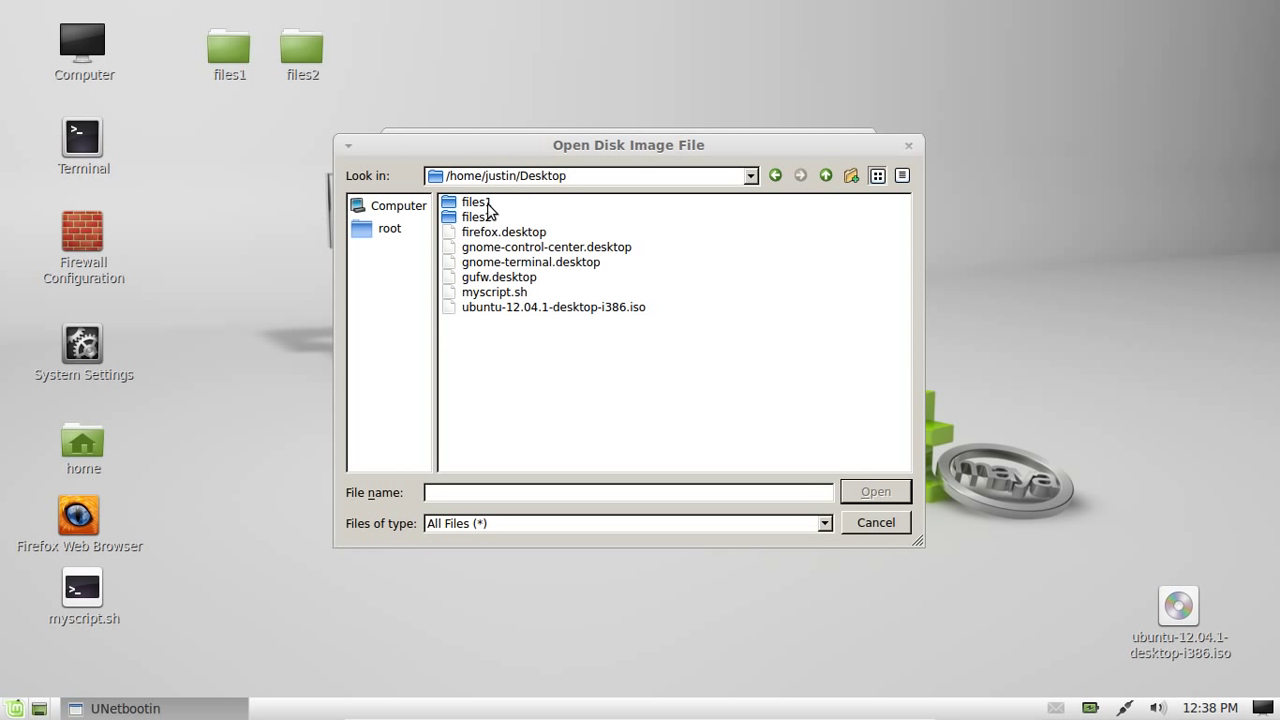
click(546, 307)
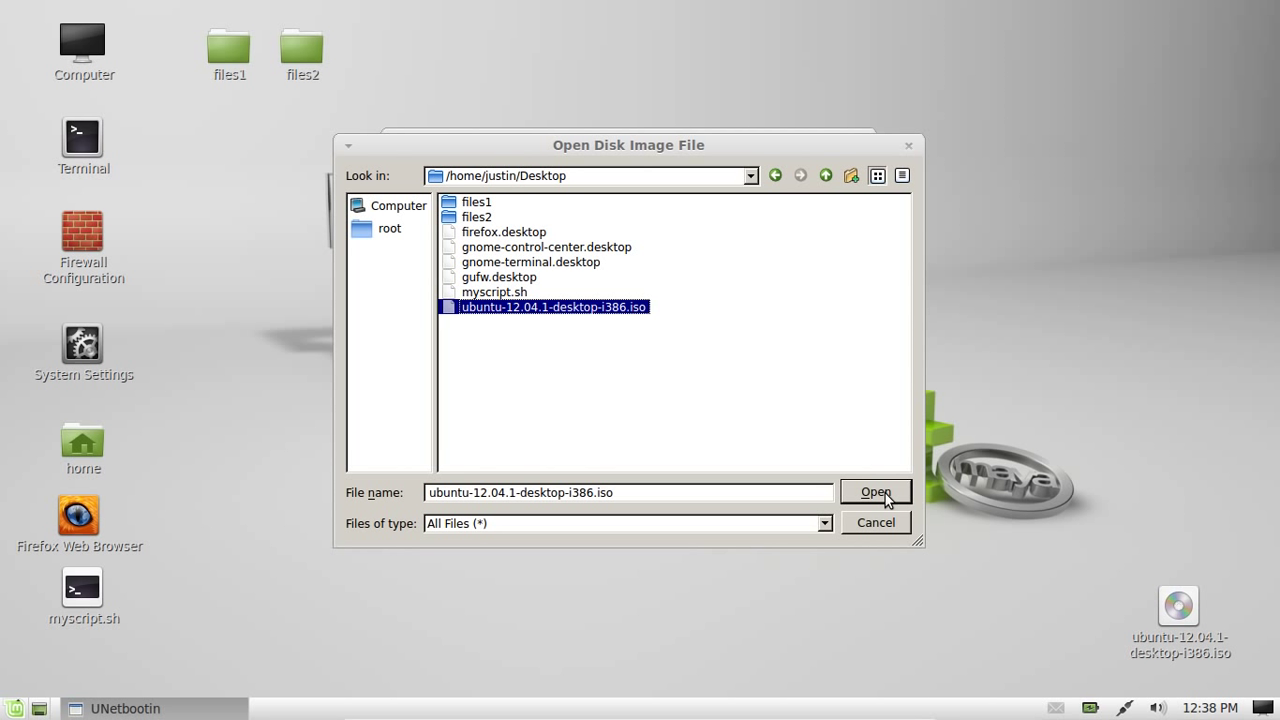
click(875, 492)
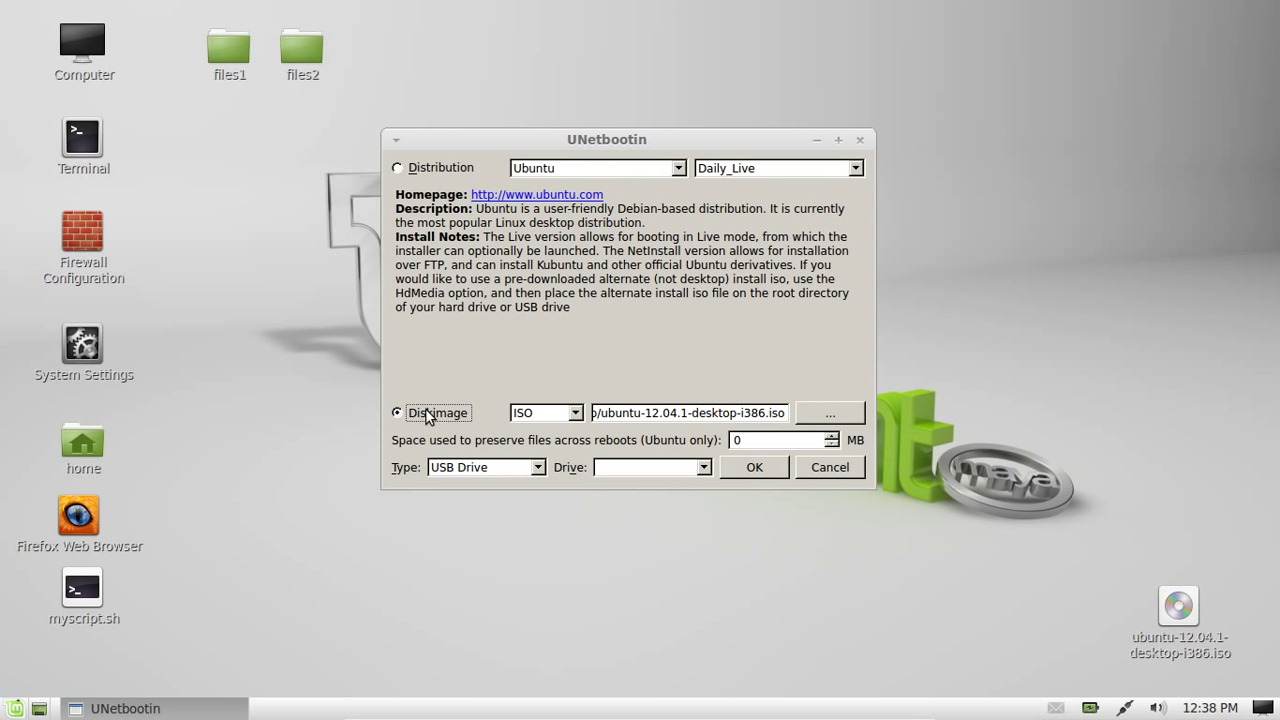
click(573, 413)
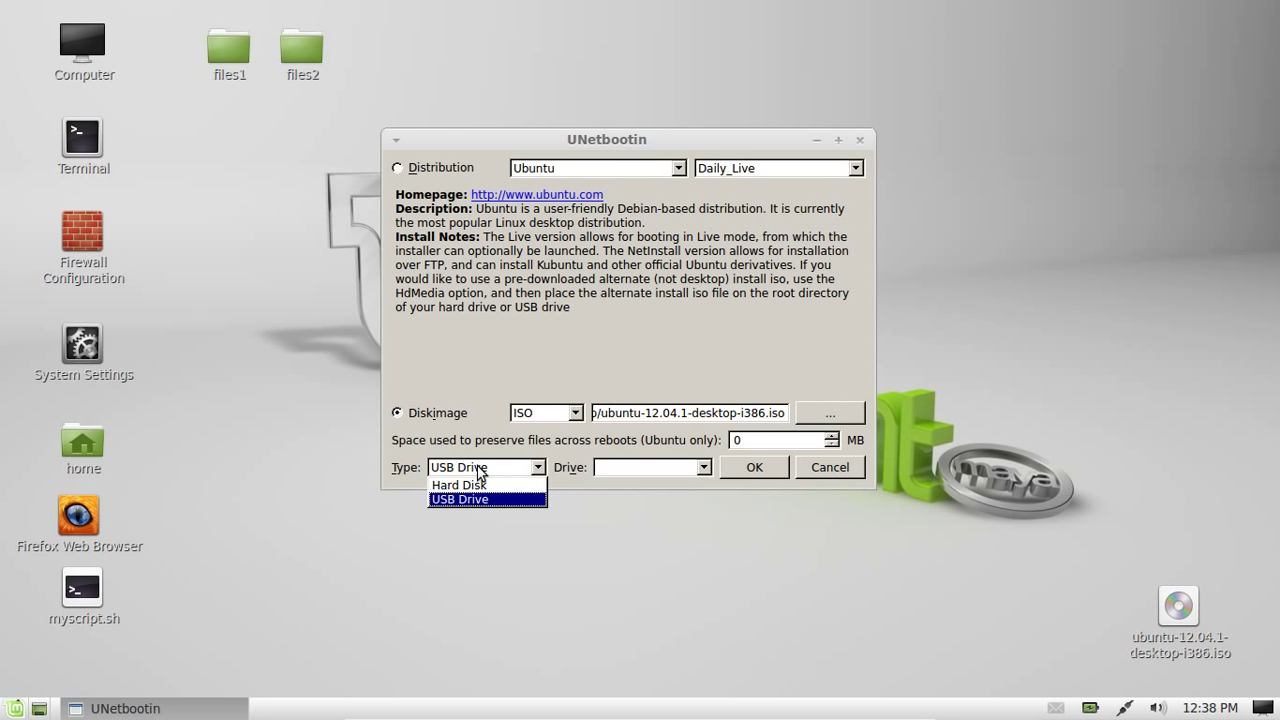
click(485, 498)
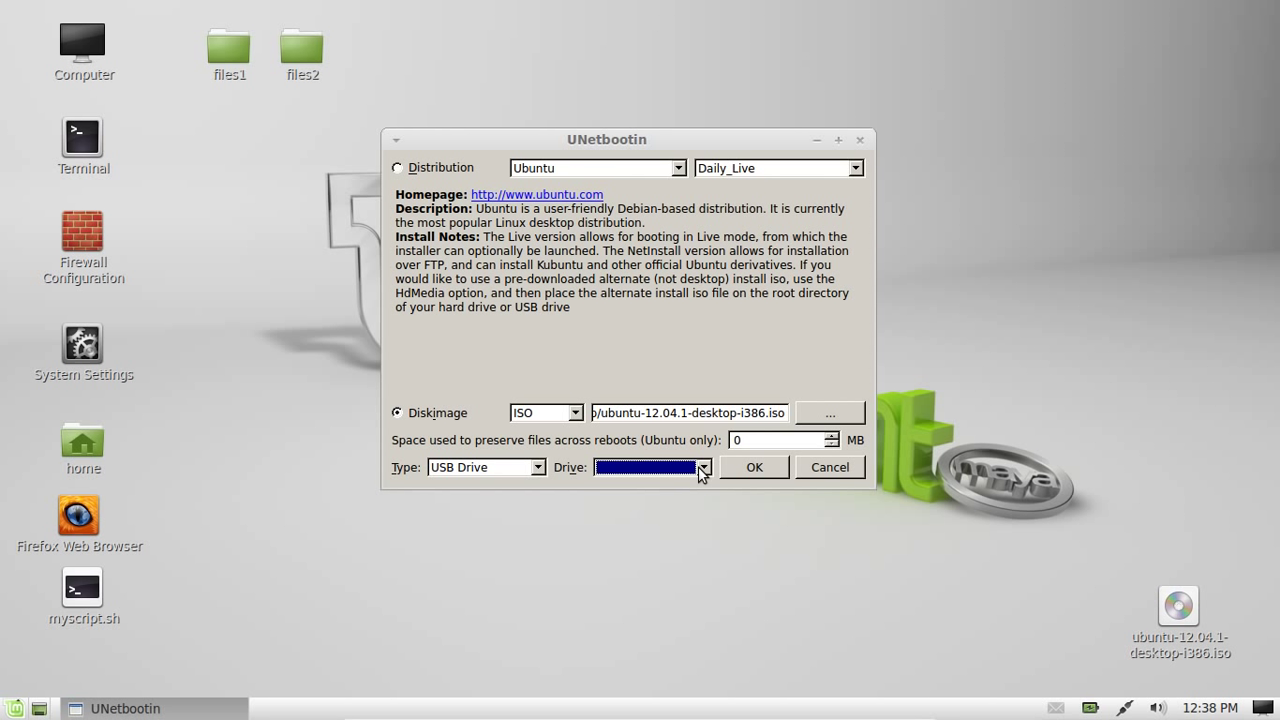
mouse_move(700, 472)
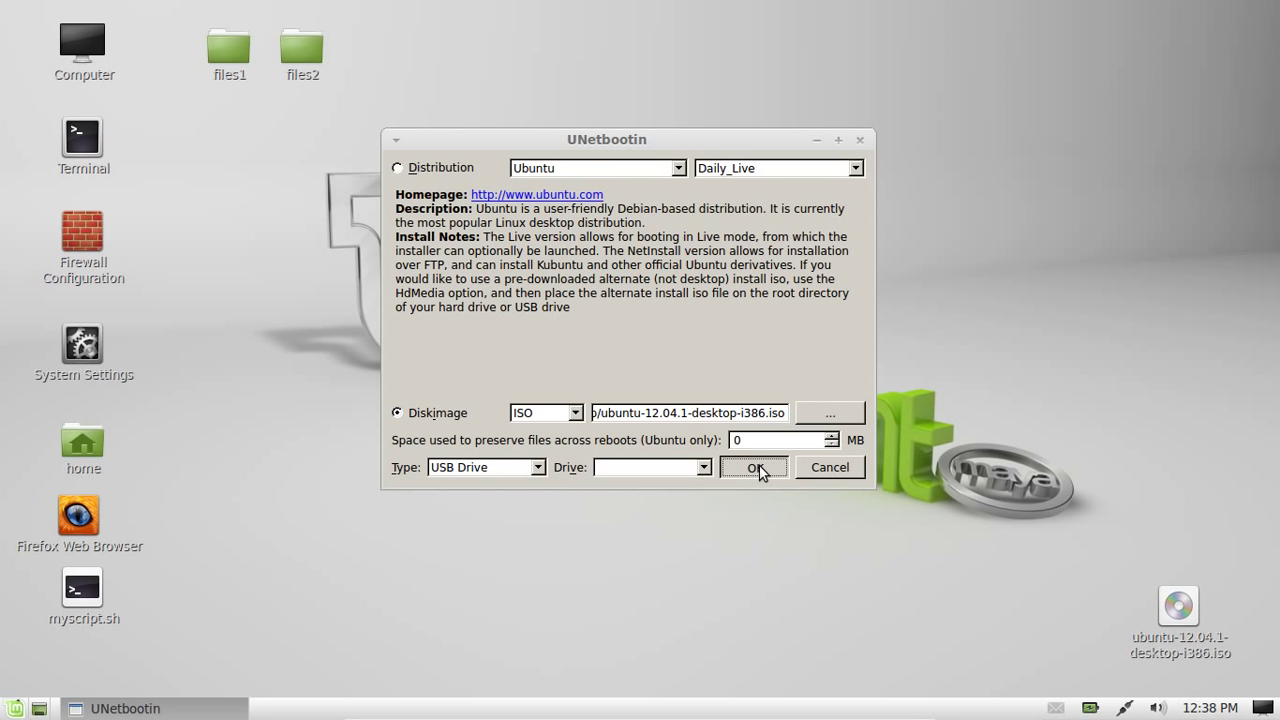
mouse_move(736, 560)
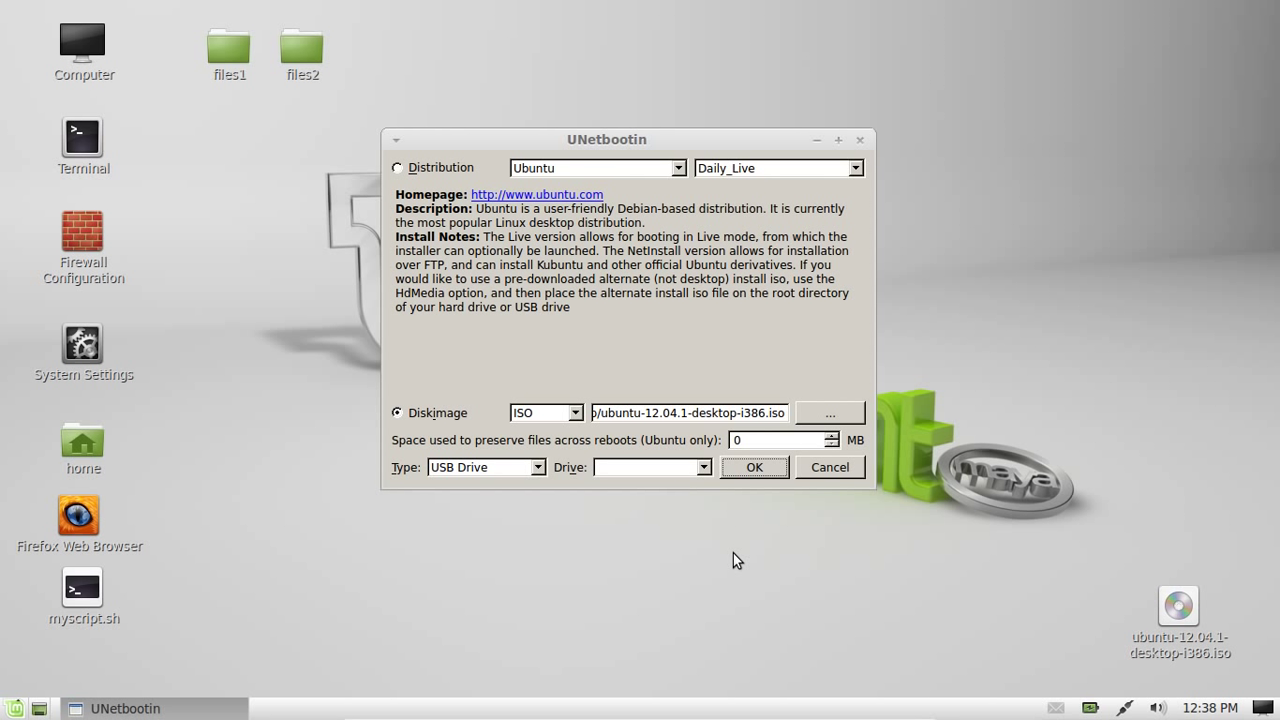